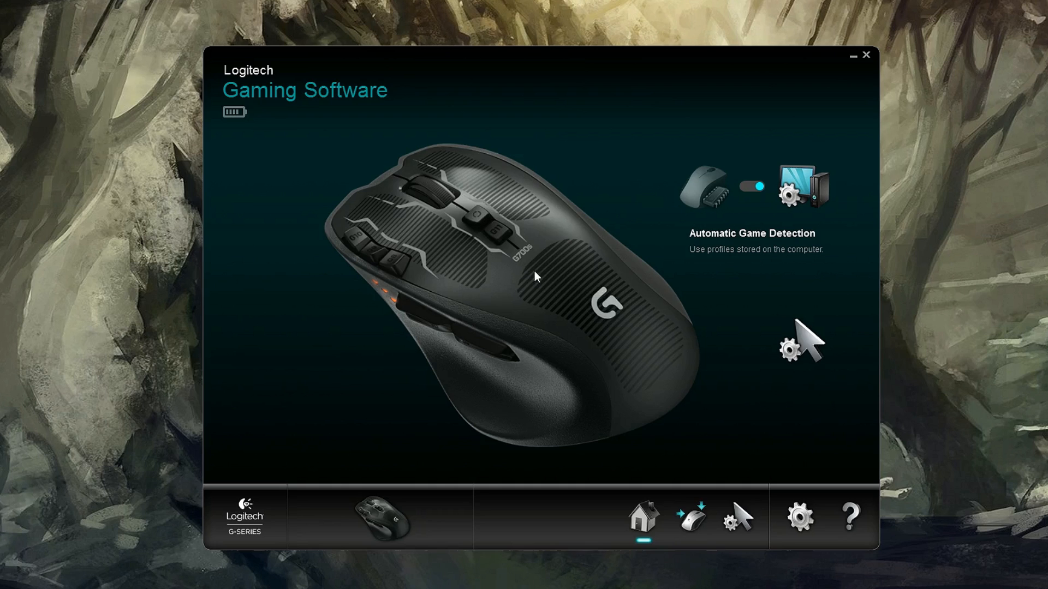
mouse_move(409, 281)
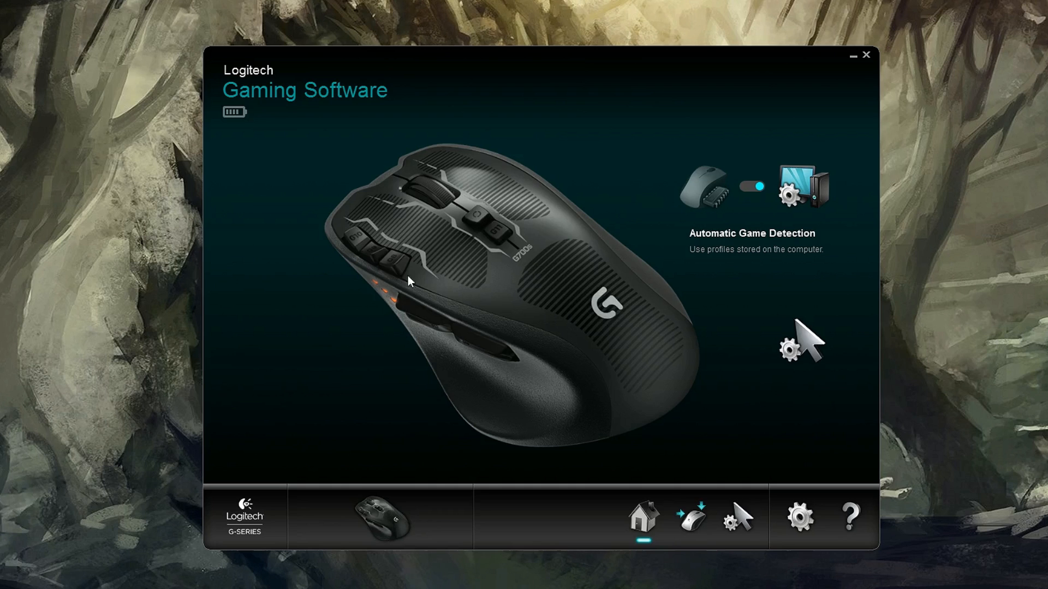
mouse_move(486, 228)
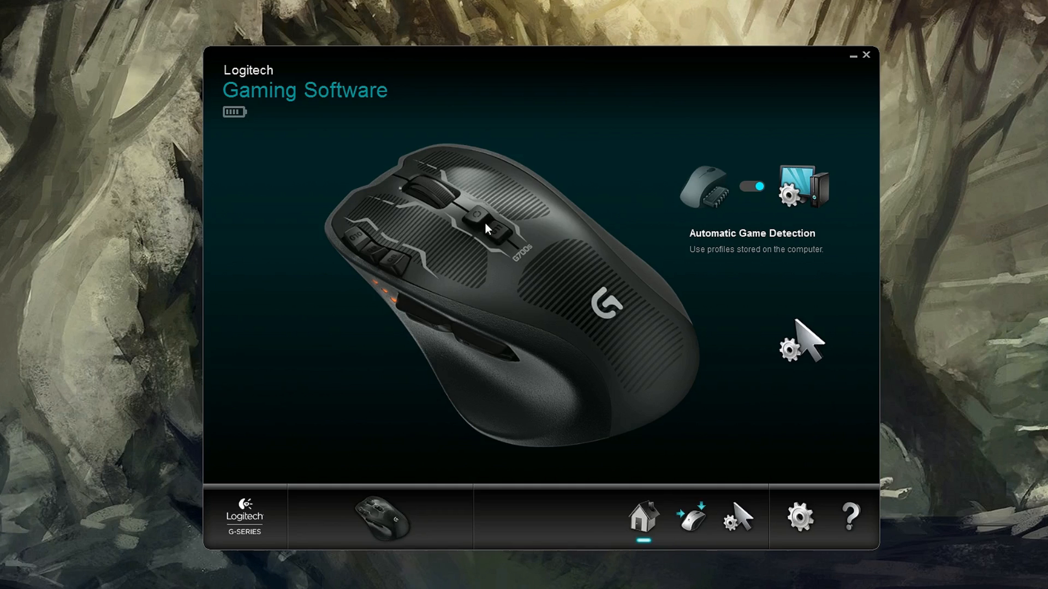
mouse_move(400, 567)
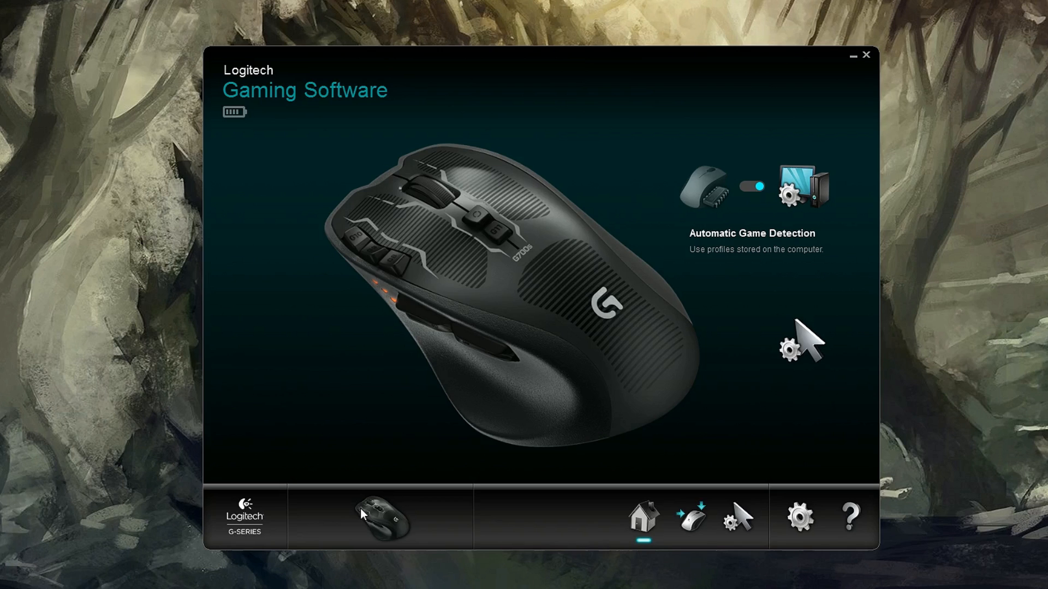
mouse_move(460, 292)
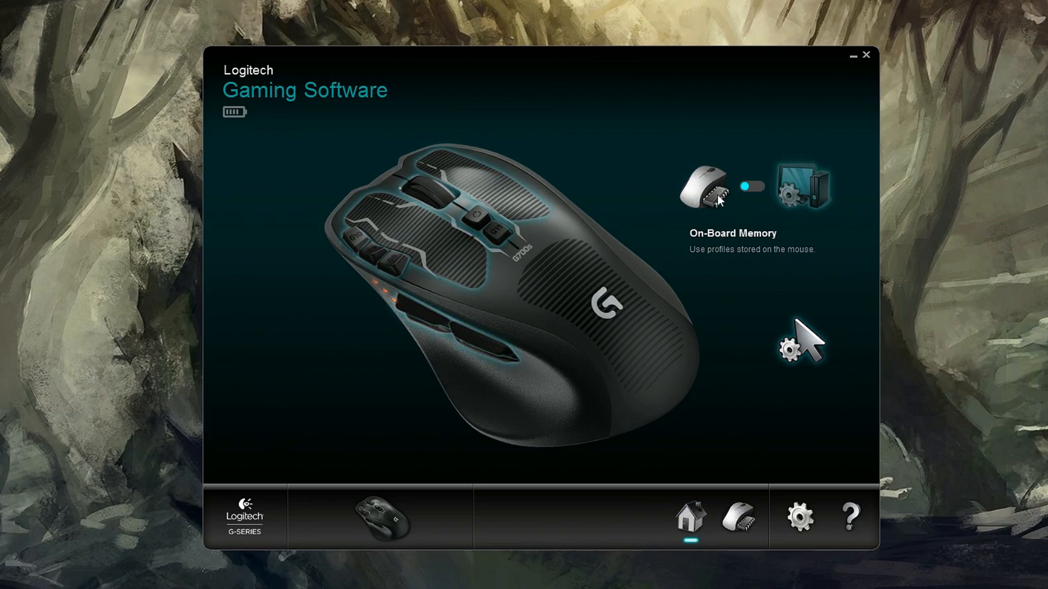
Switch back to automatic game detection before reaching the G700s button customization view
left_click(752, 186)
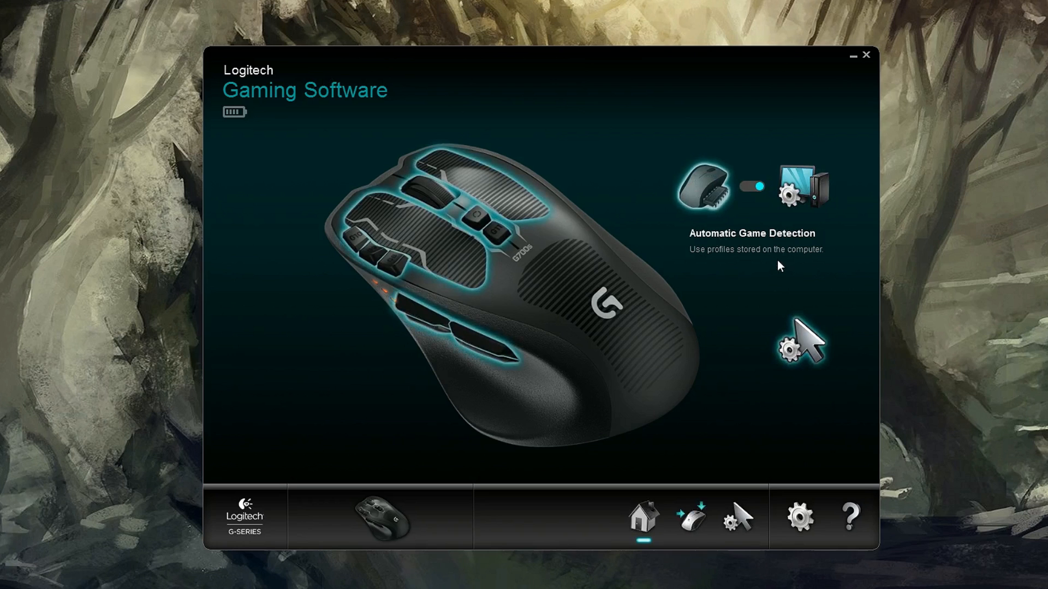
mouse_move(775, 171)
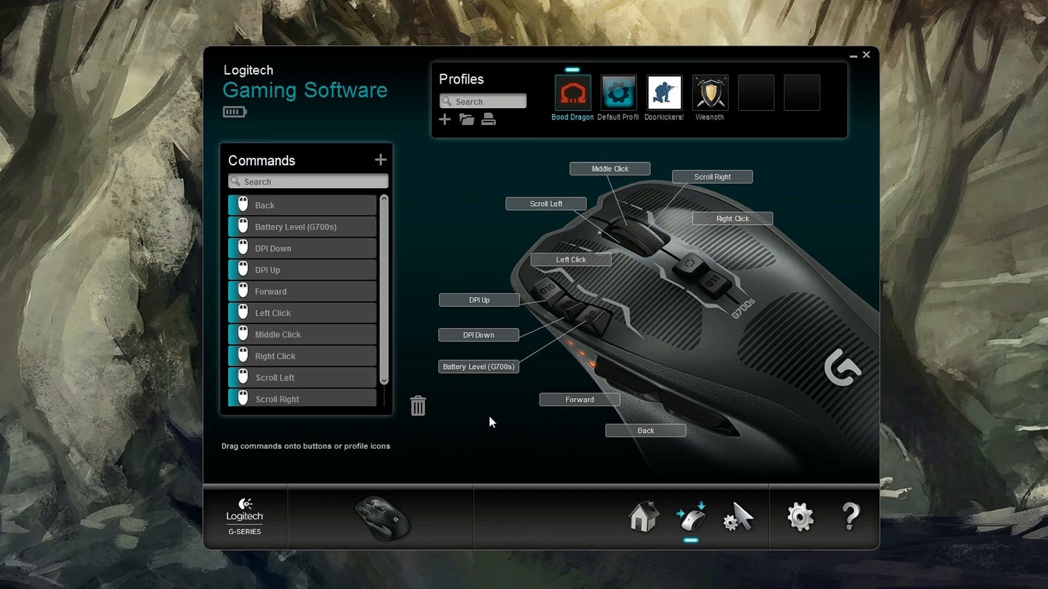
mouse_move(567, 107)
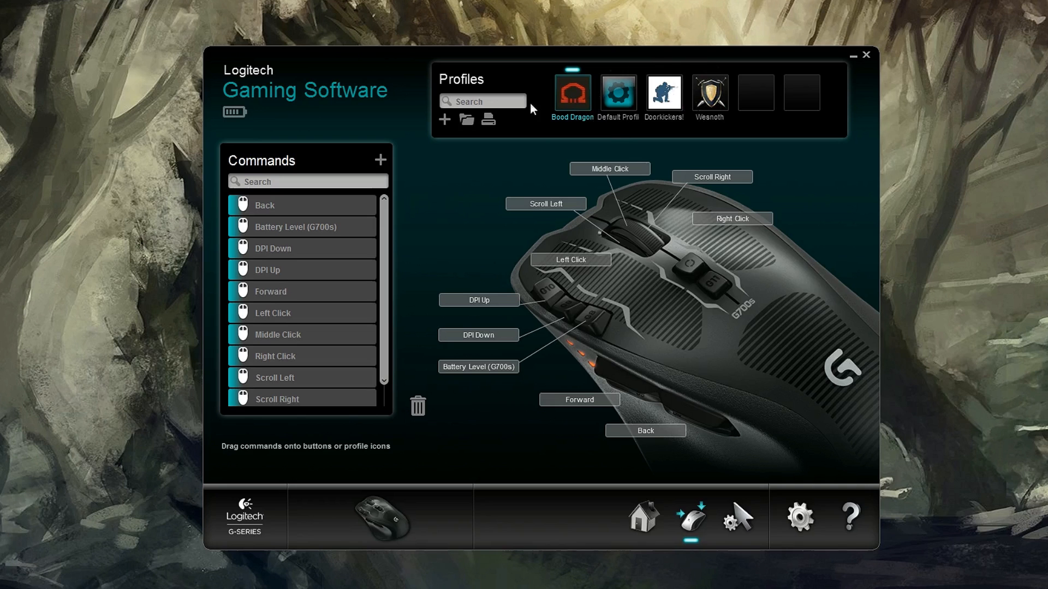
Start a new profile and link it to GOG Games\System Shock 2\Shock2.exe
left_click(445, 120)
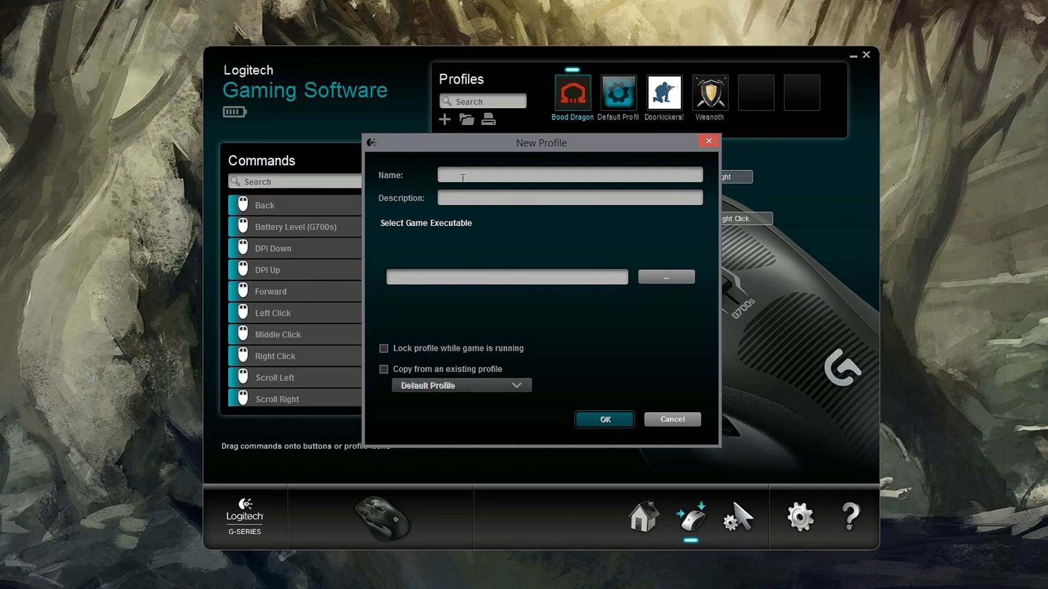
left_click(666, 276)
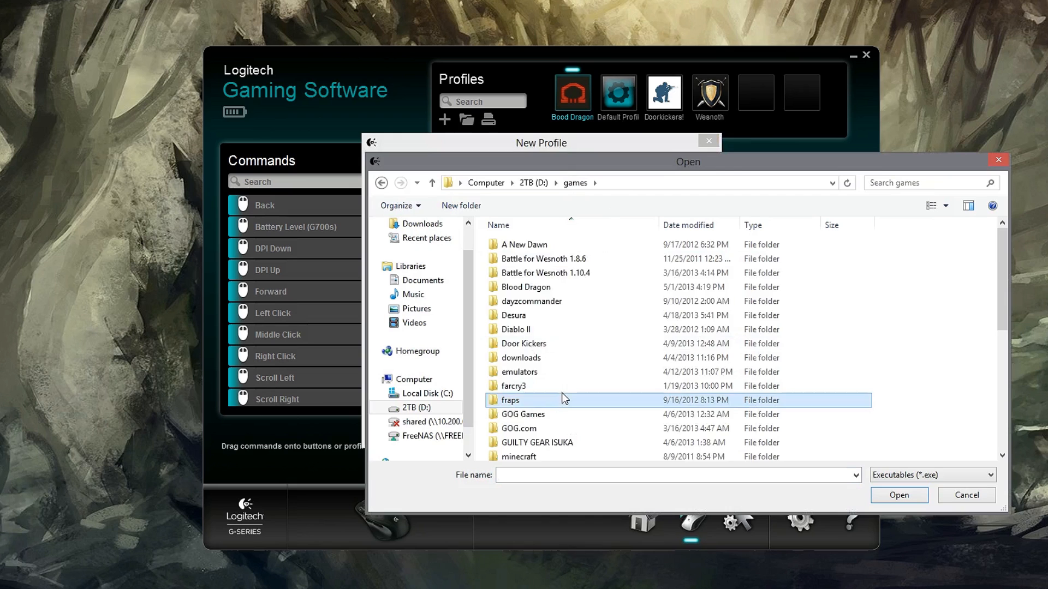
double_click(523, 415)
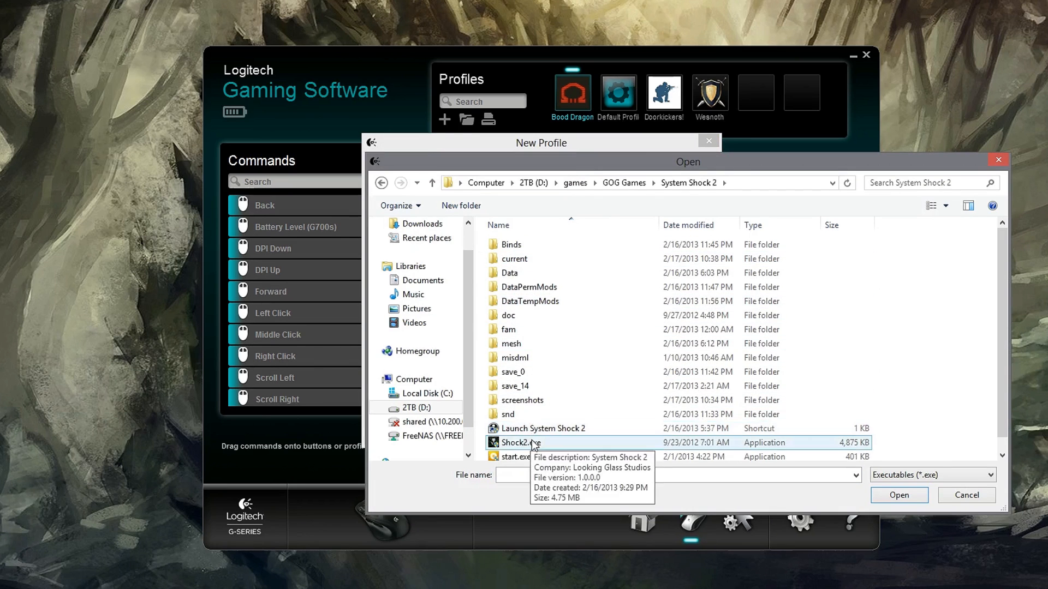
left_click(898, 496)
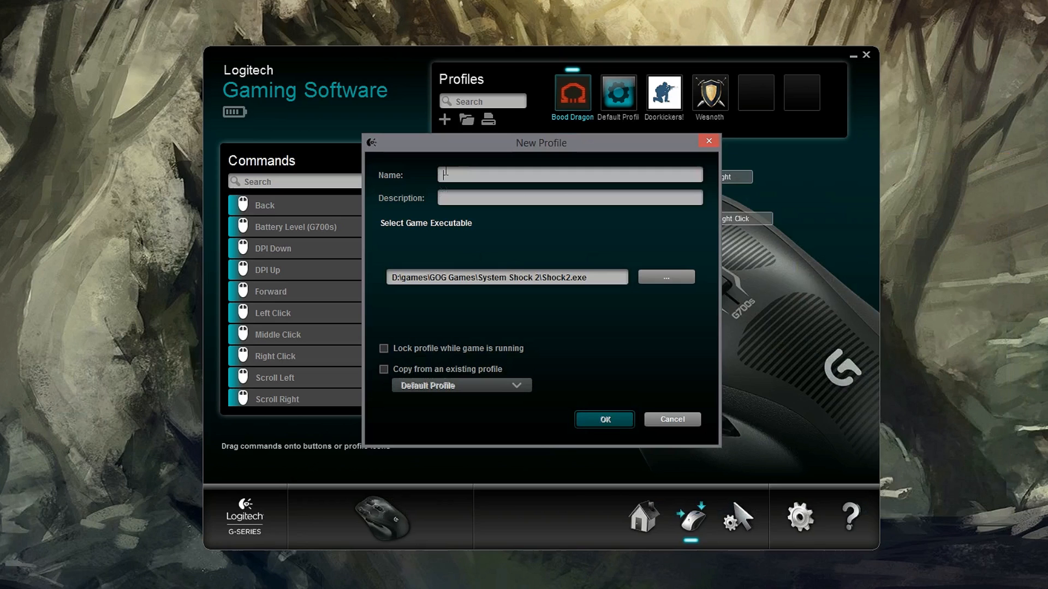
Name the profile 'System Sh...' with description 'shodan is watching' and create it
type("System Sh")
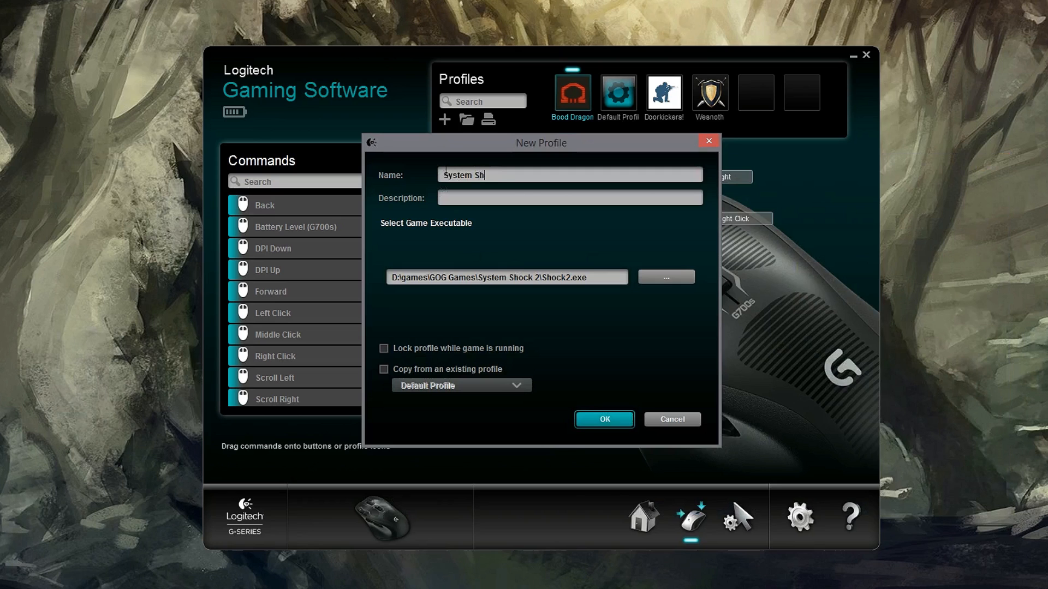
type("shodan is watc")
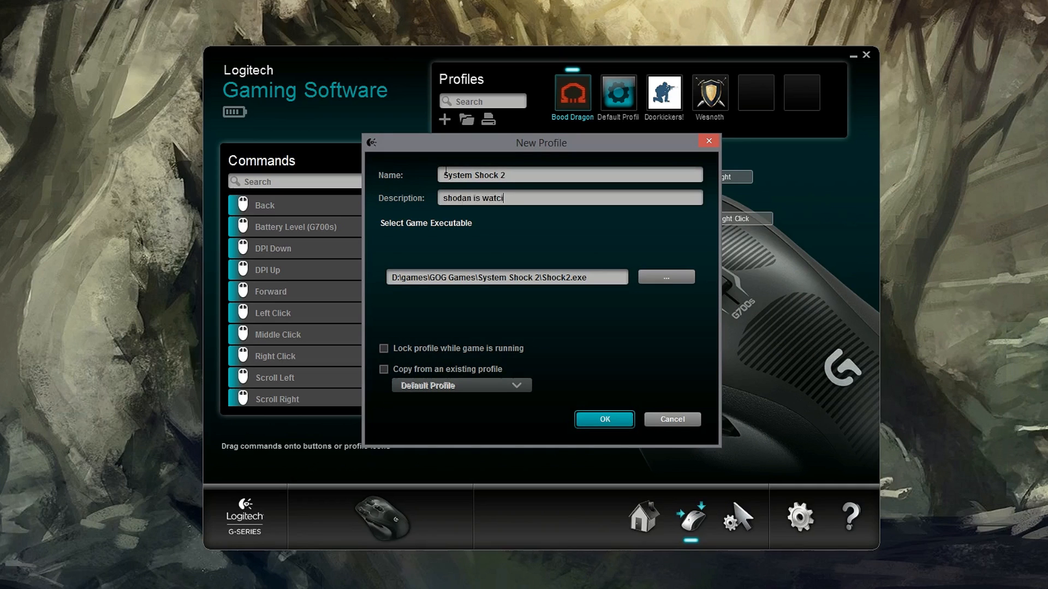
type("hing")
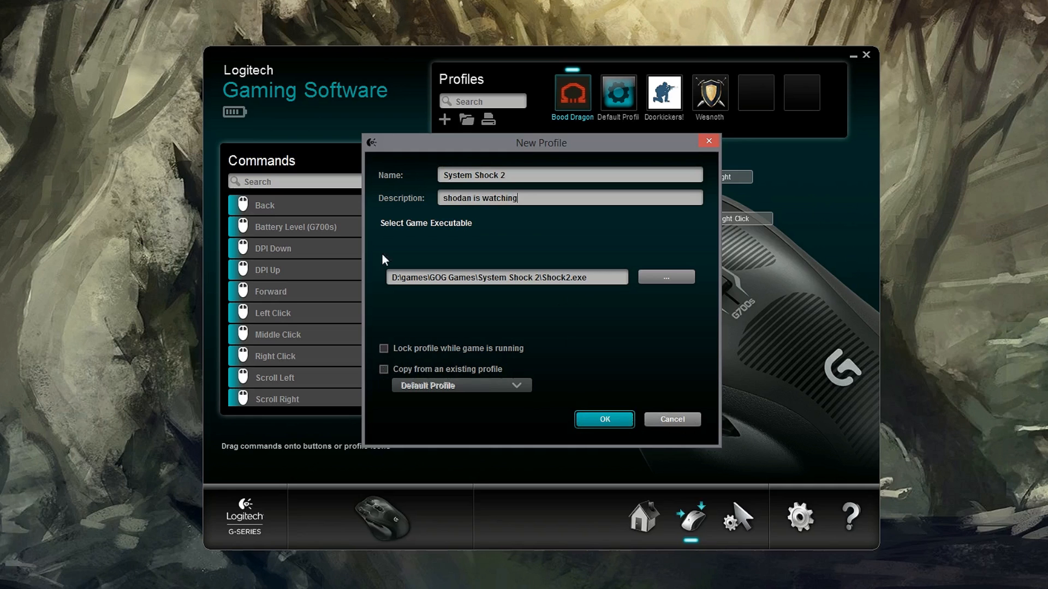
left_click(602, 419)
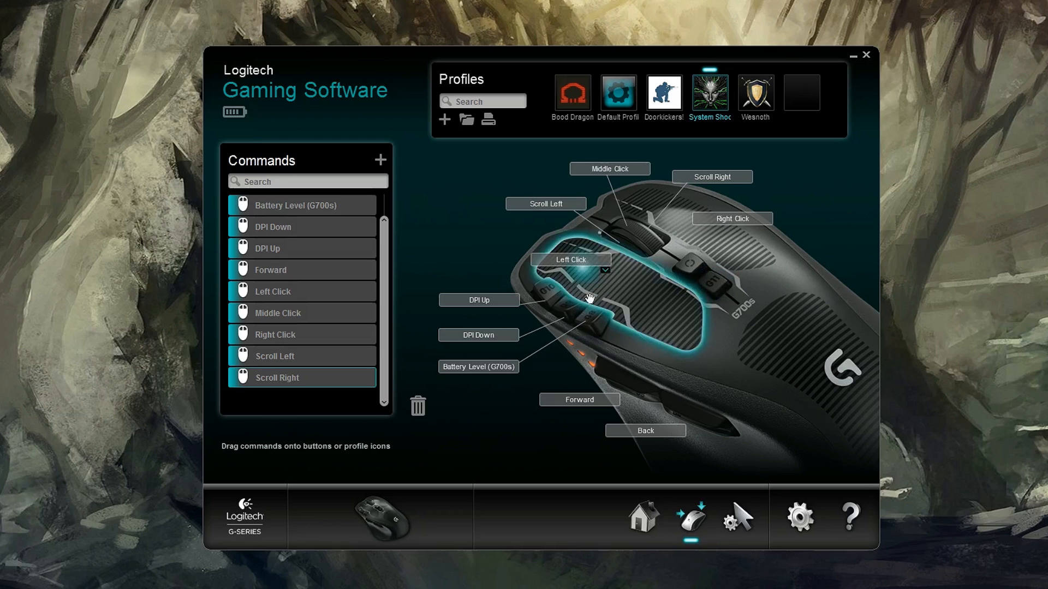
Show the assignment options for the G700s Battery Level button
right_click(588, 300)
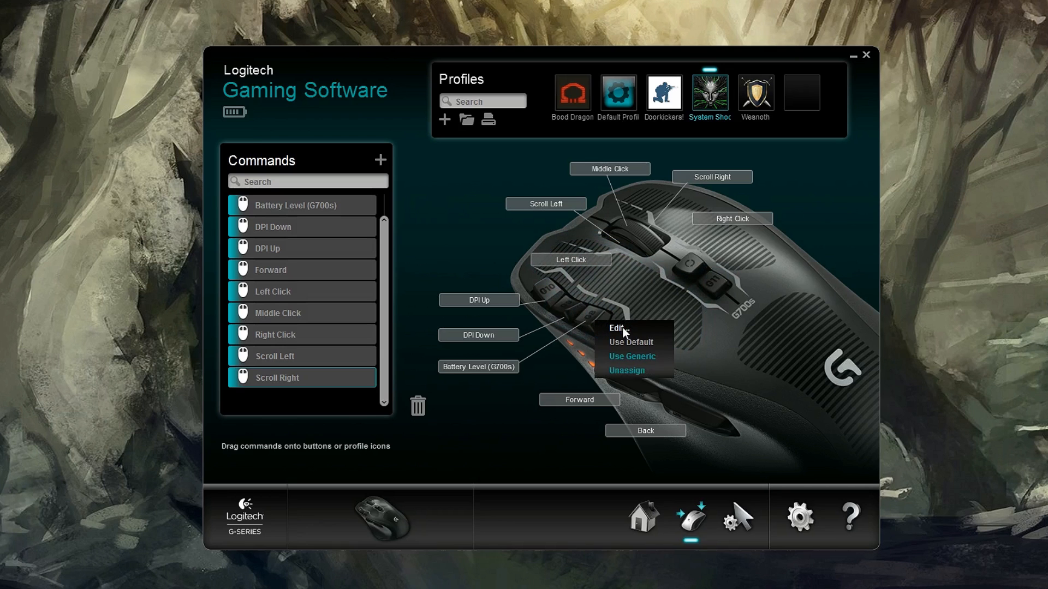
mouse_move(640, 341)
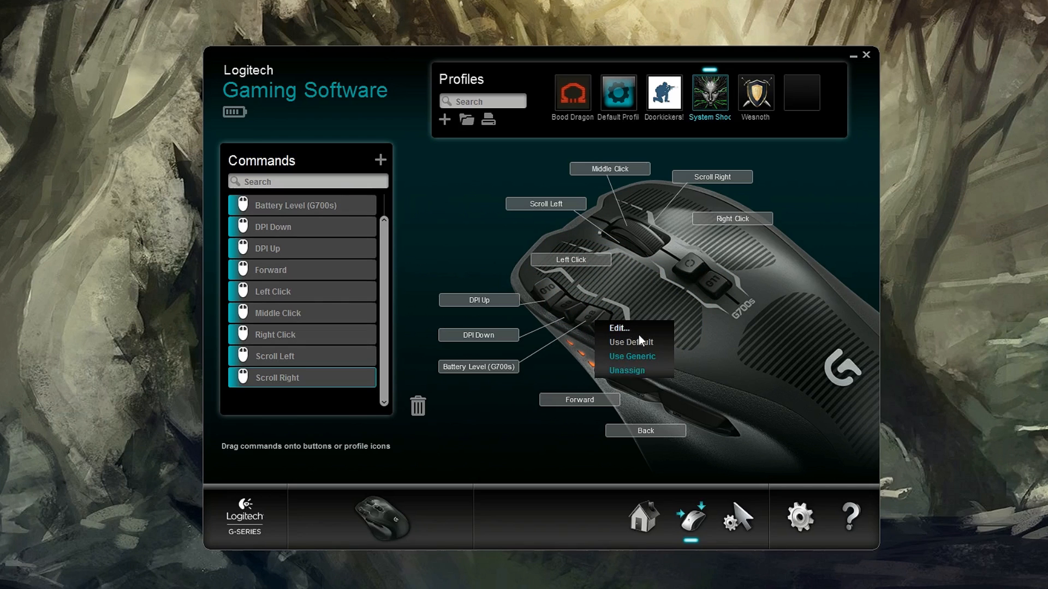
mouse_move(639, 327)
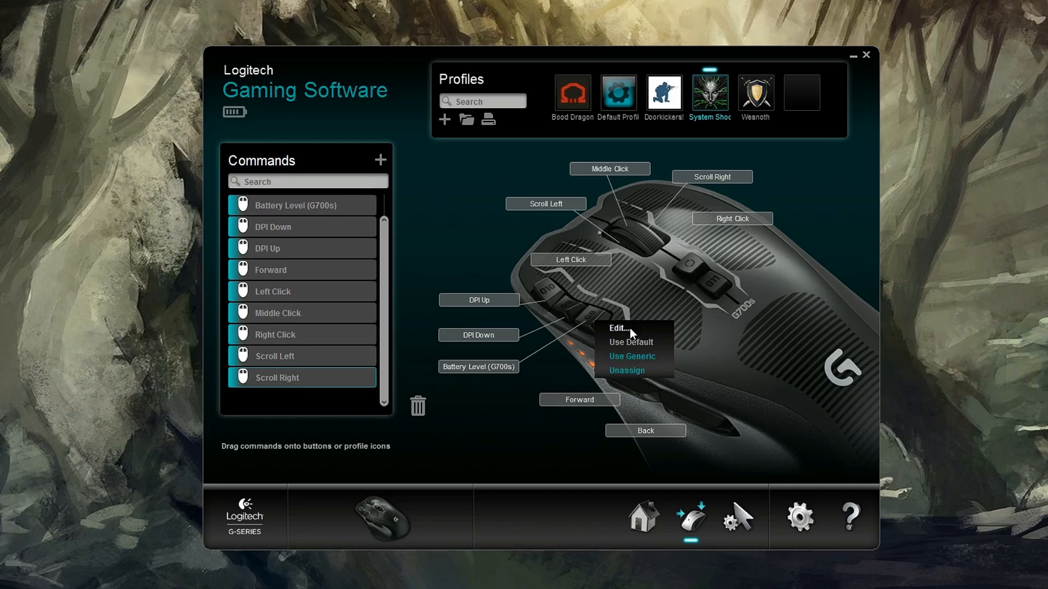
Edit the button's command as a Multi Key macro with Record delays enabled
left_click(617, 329)
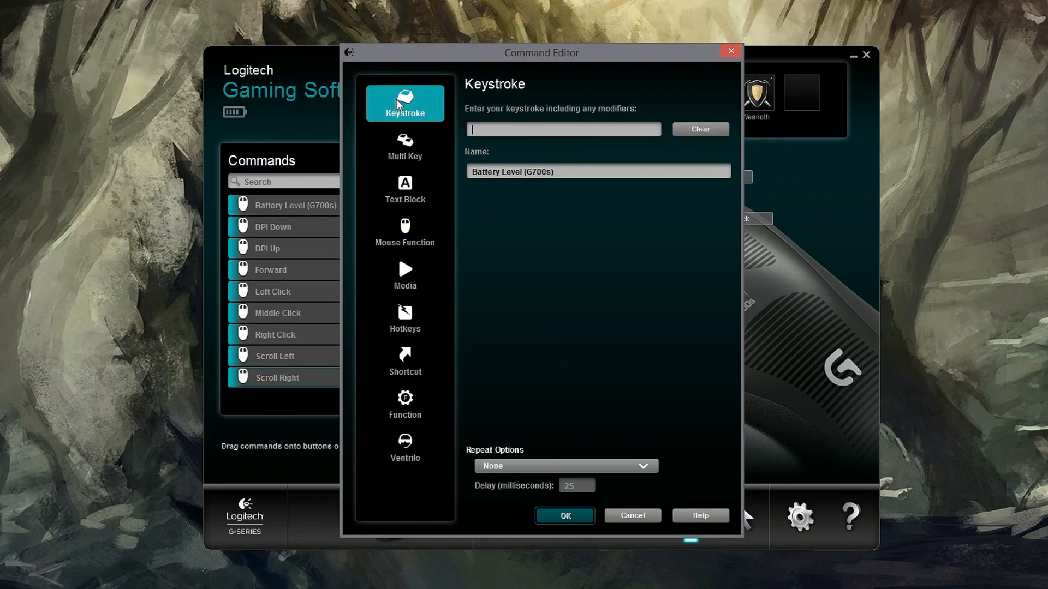
mouse_move(431, 136)
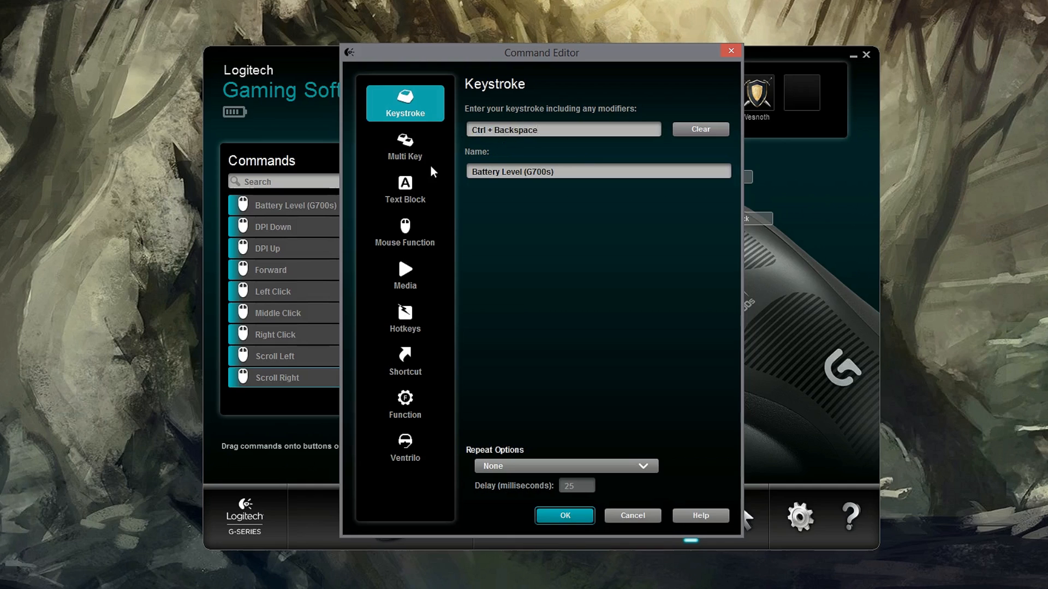
left_click(700, 128)
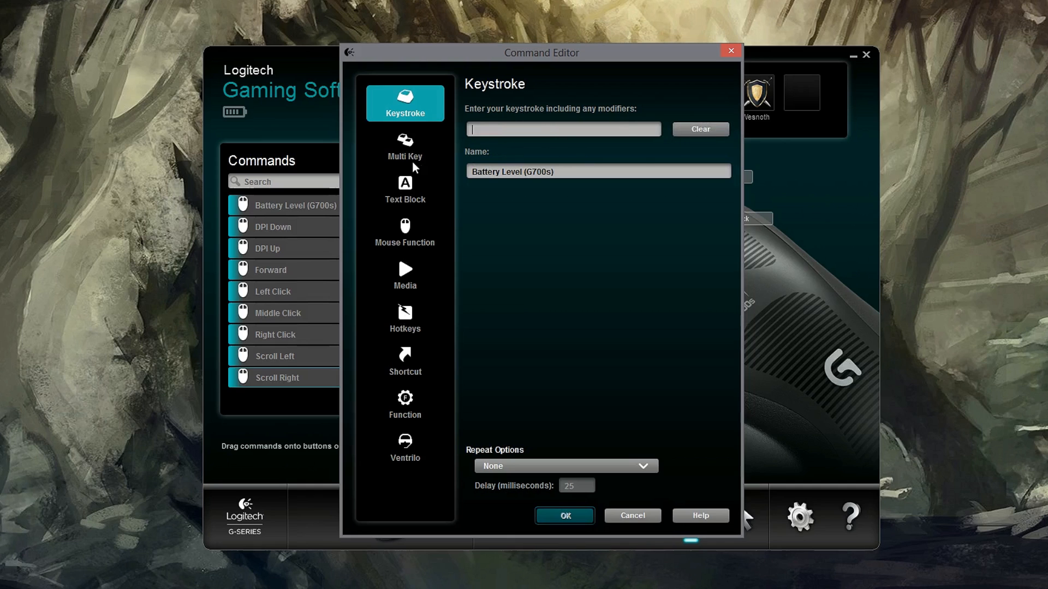
left_click(404, 146)
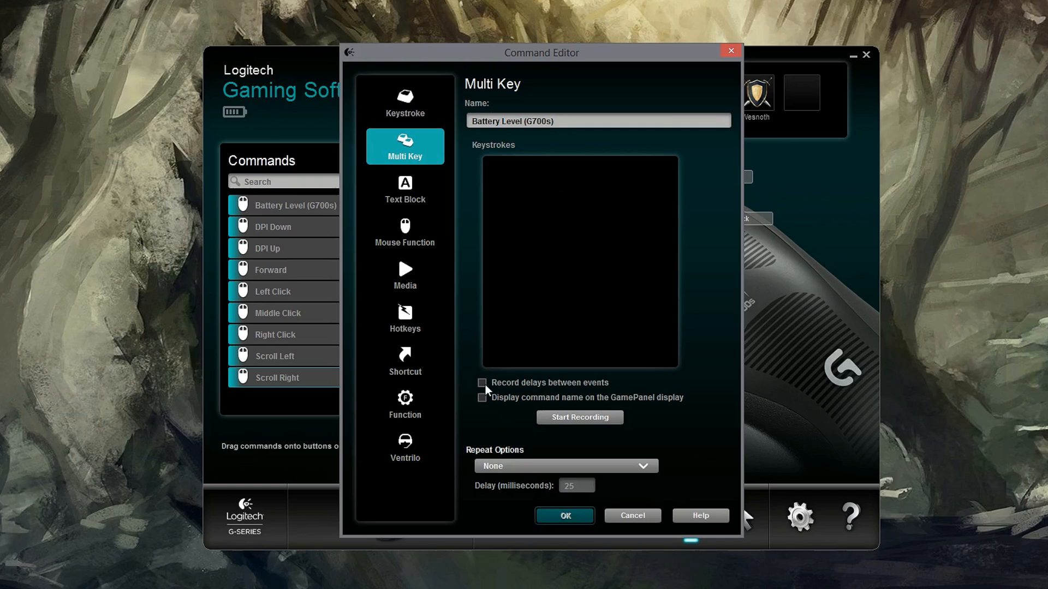
left_click(482, 383)
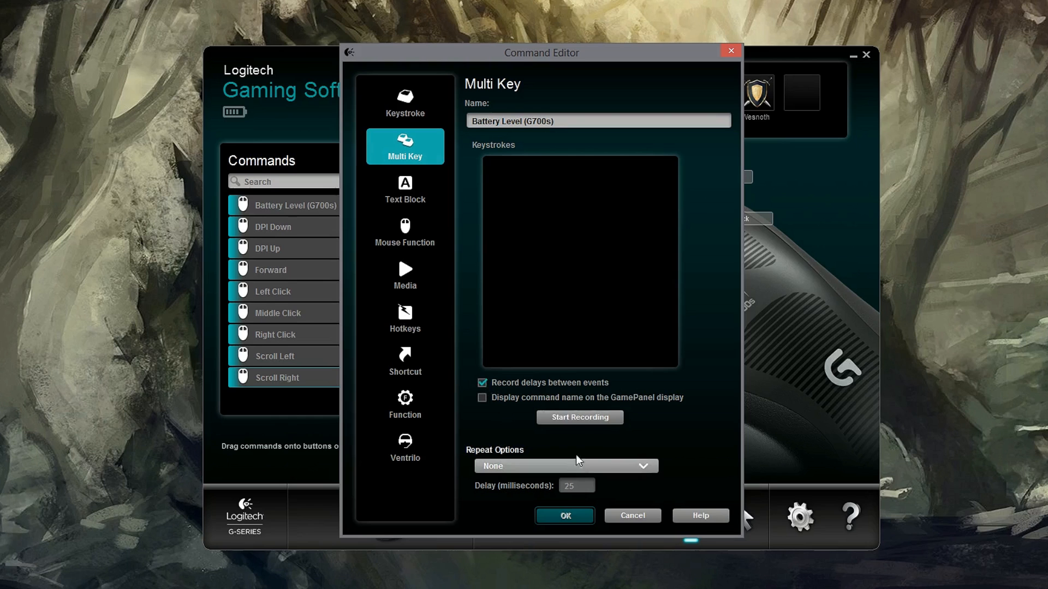
Record the D, F, G, J key sequence, review the 0.02 and 0.057 sec delays, and save the macro
left_click(579, 417)
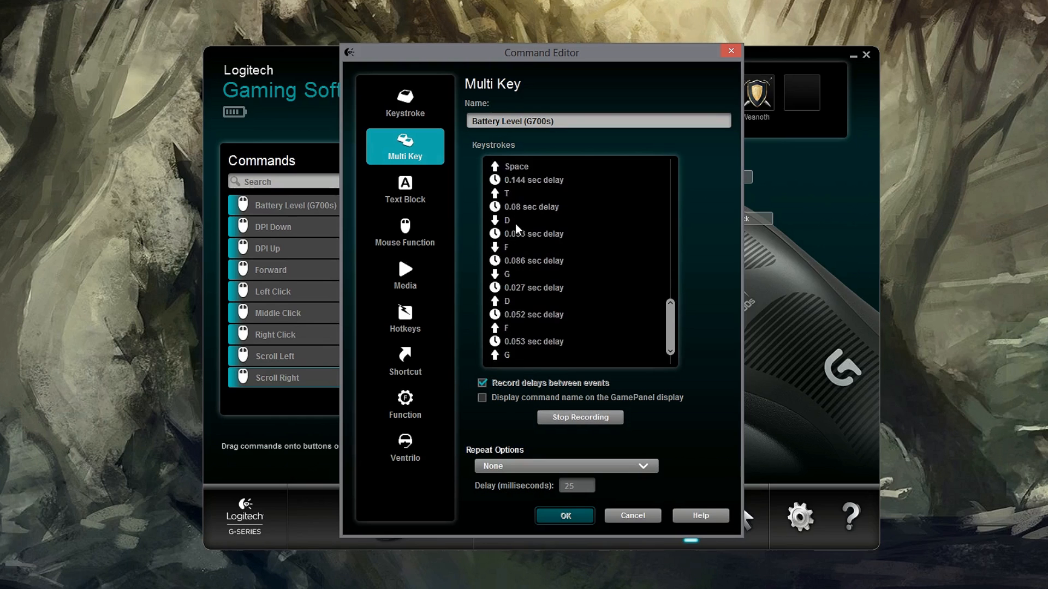
left_click(578, 417)
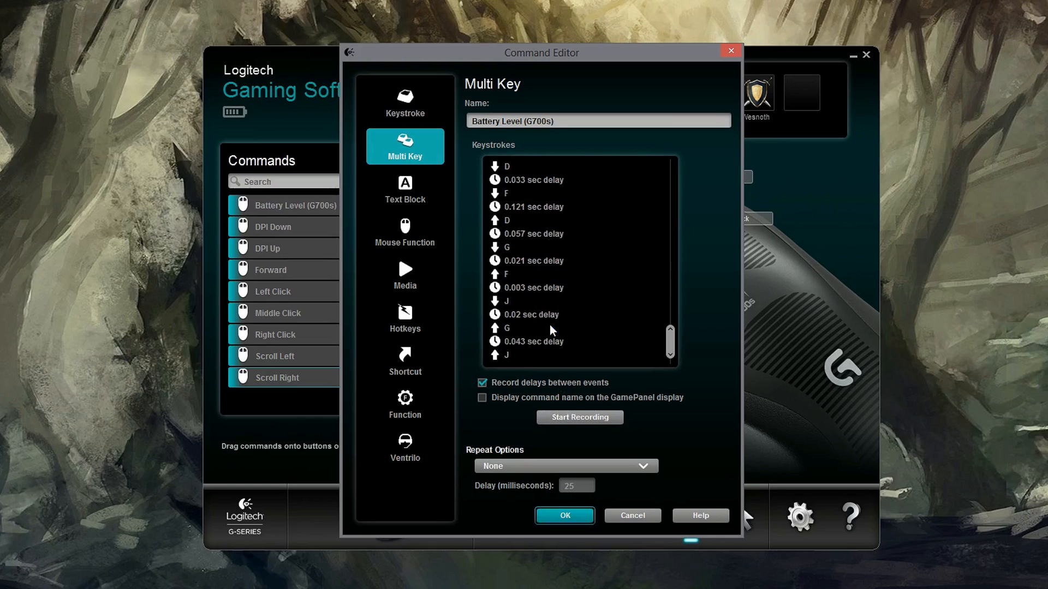
left_click(532, 315)
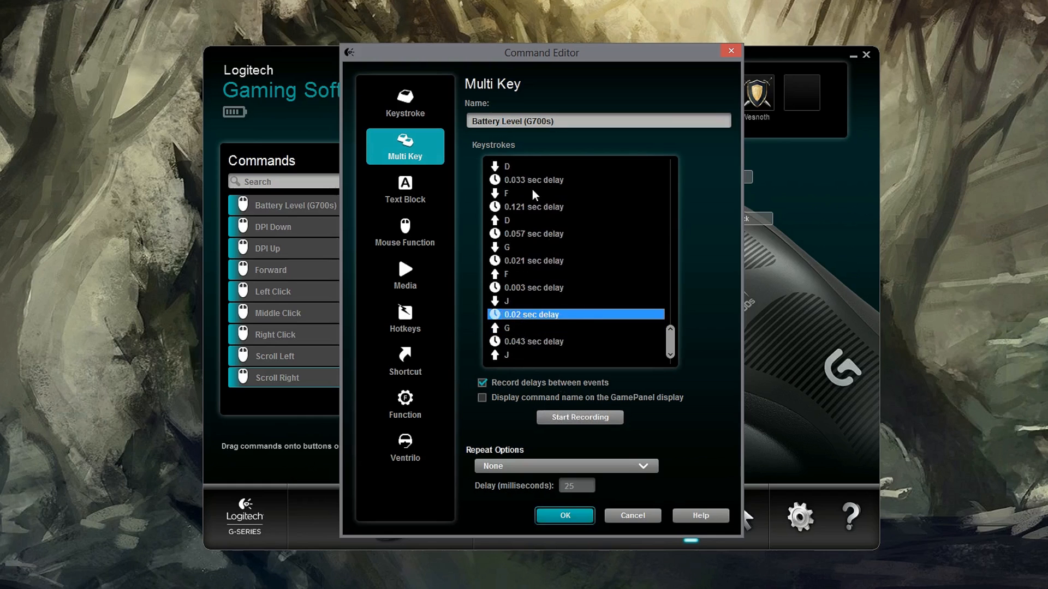
left_click(535, 233)
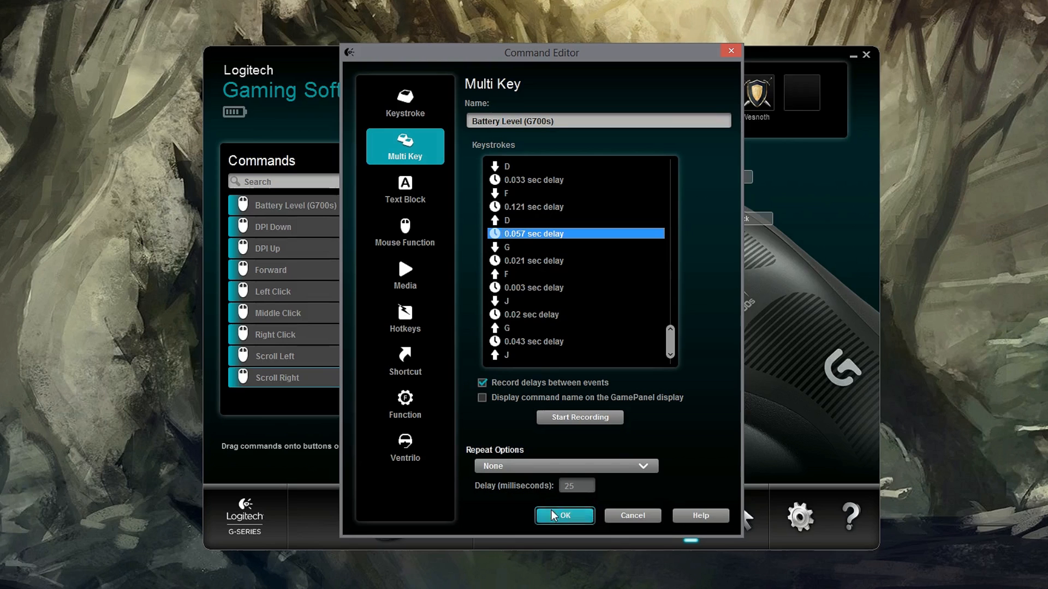
left_click(404, 189)
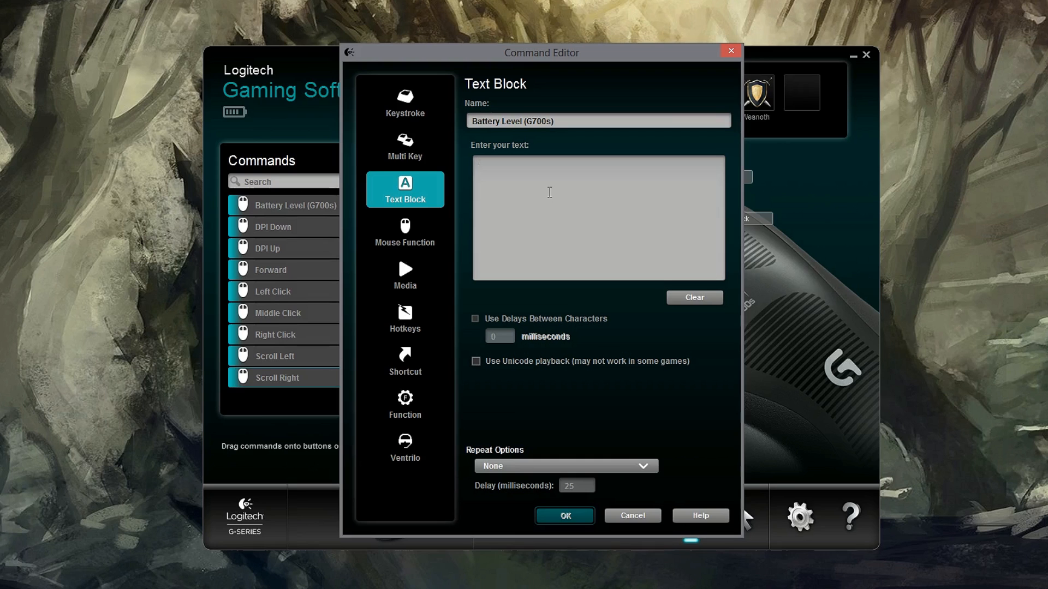
mouse_move(408, 230)
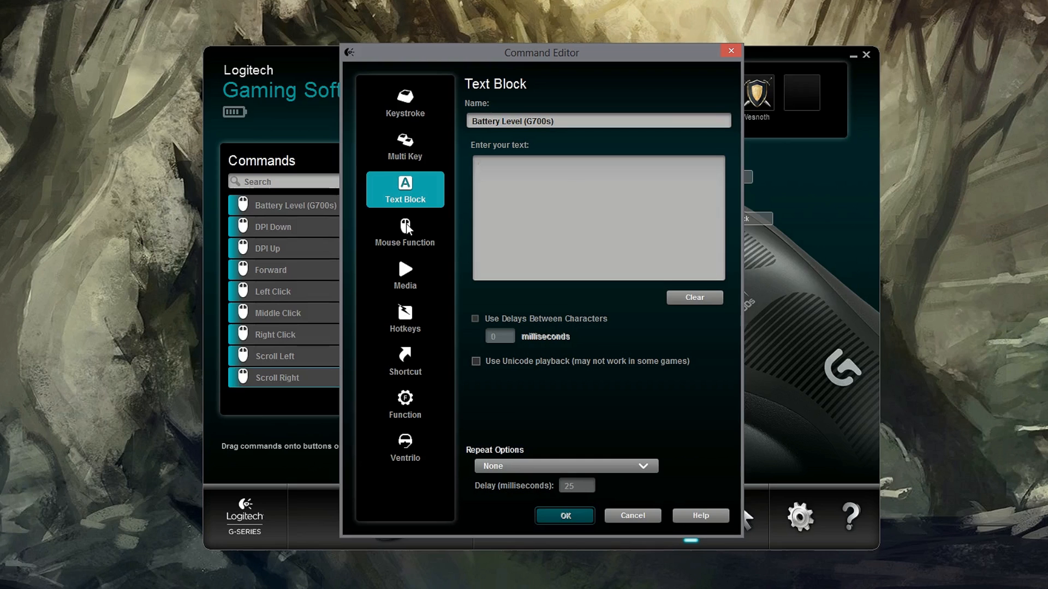
View the Mouse Function options, then the Media playback commands list
left_click(403, 232)
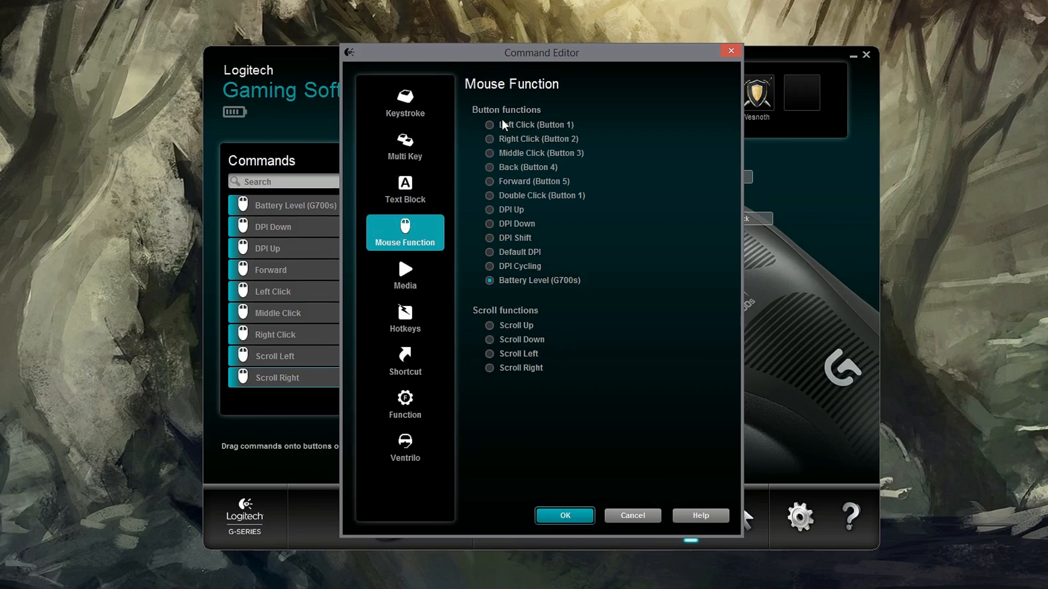
mouse_move(570, 495)
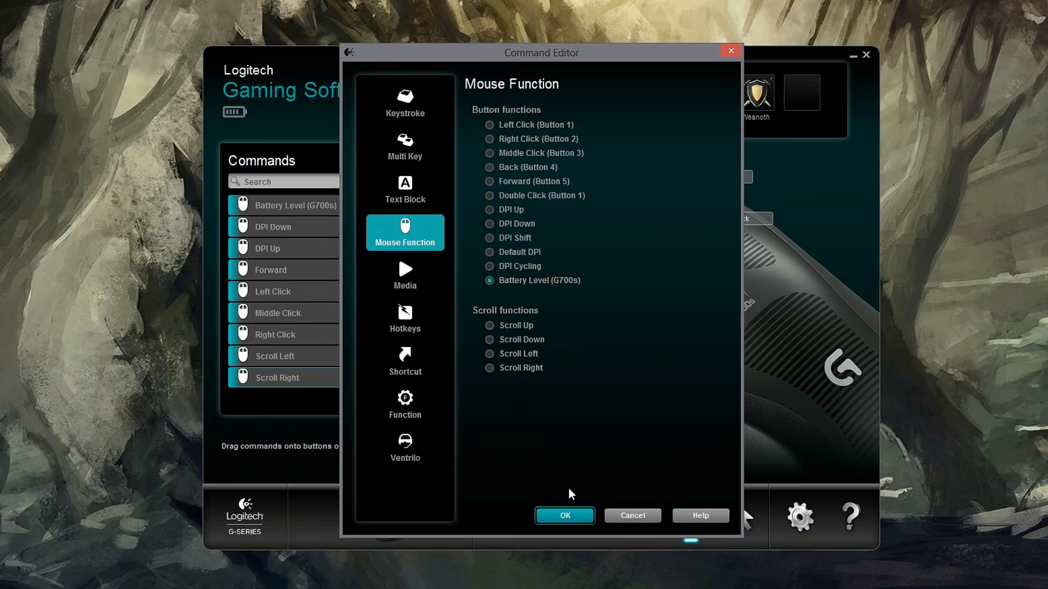
mouse_move(526, 246)
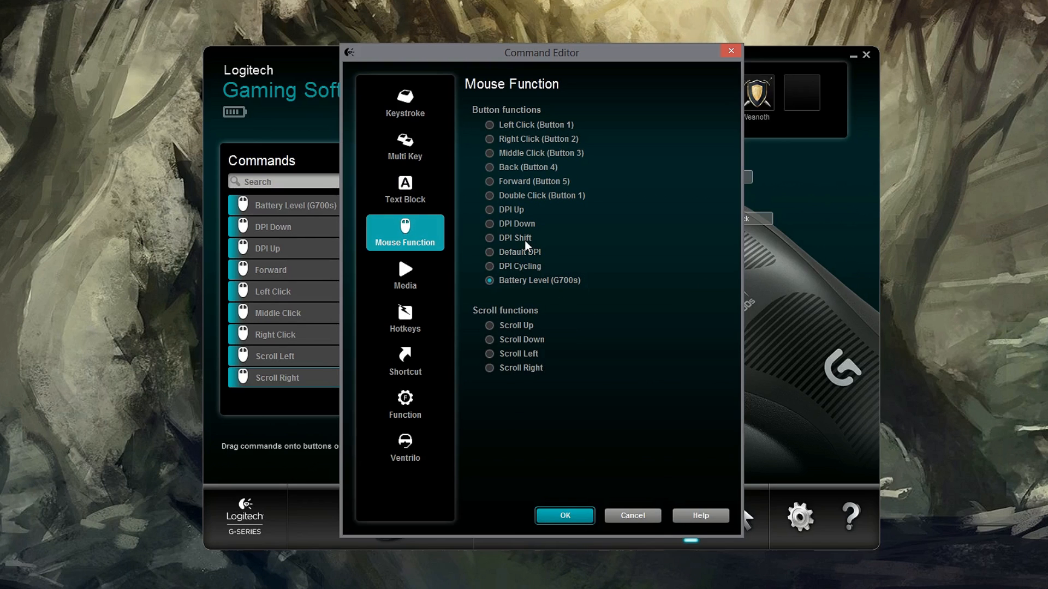
mouse_move(505, 242)
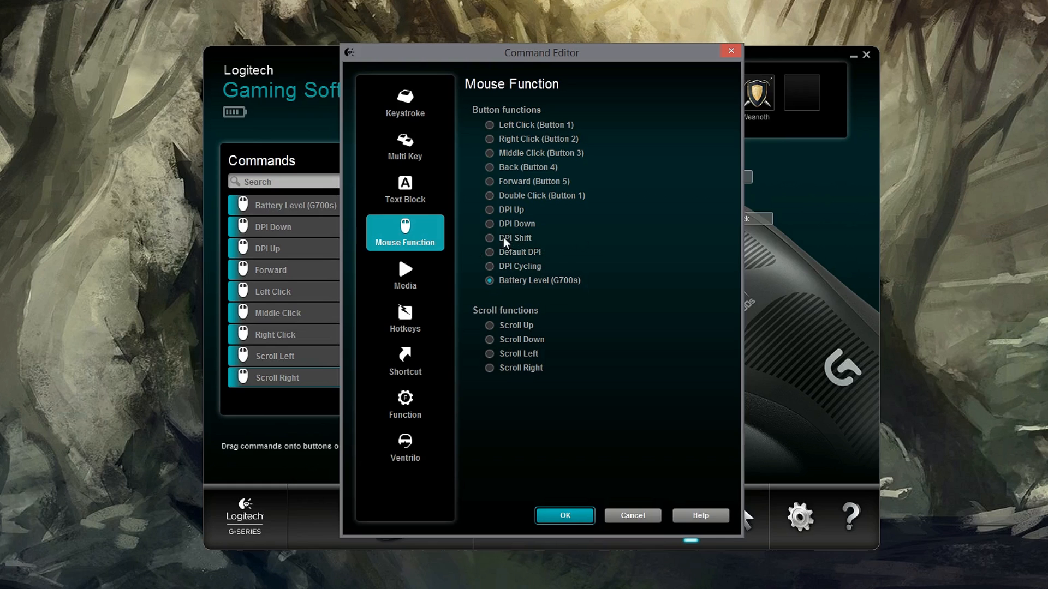
left_click(404, 275)
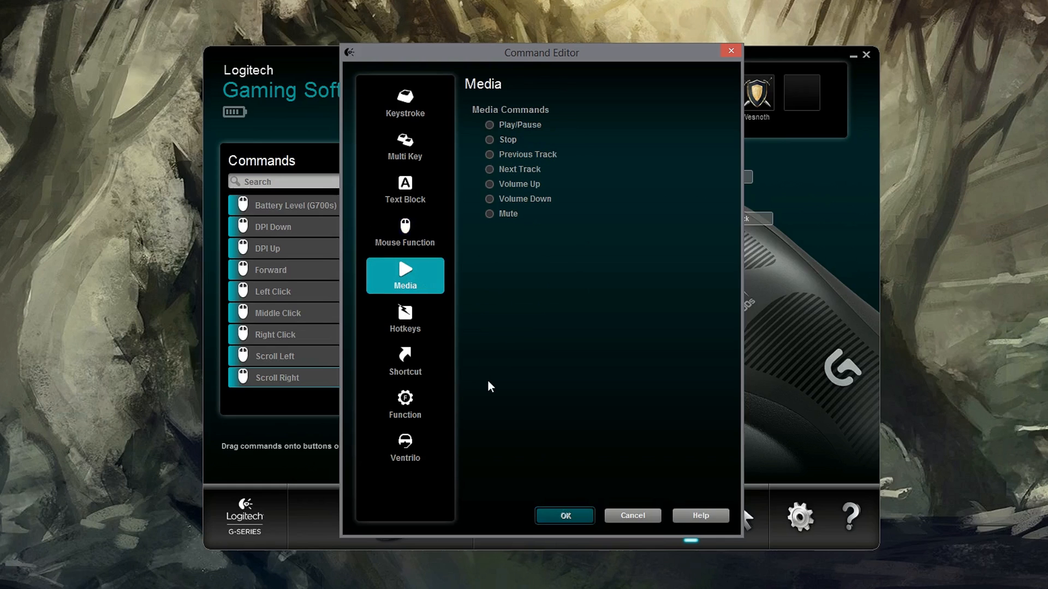
mouse_move(498, 199)
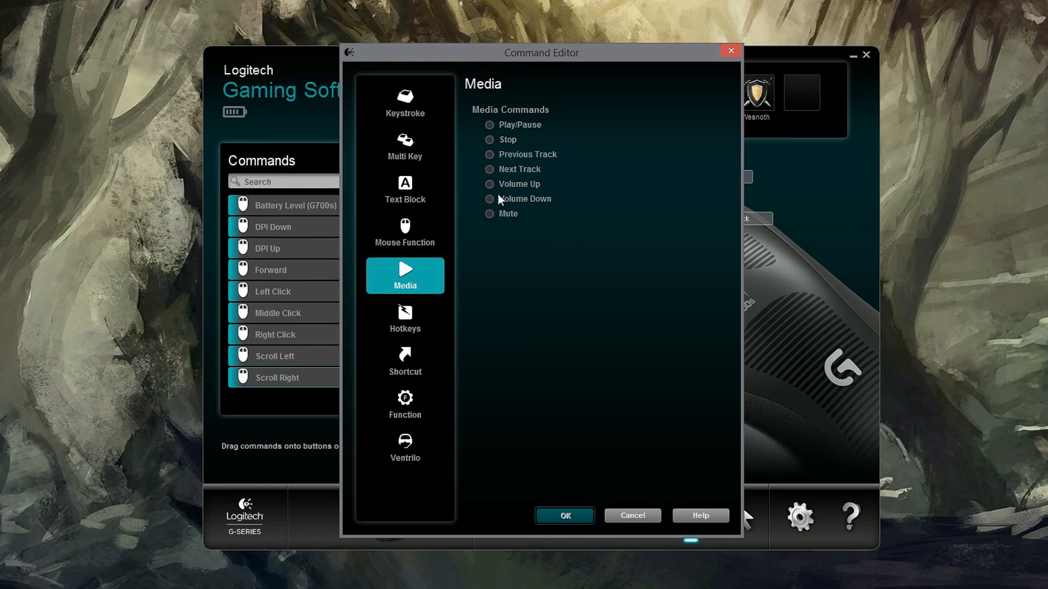
mouse_move(525, 111)
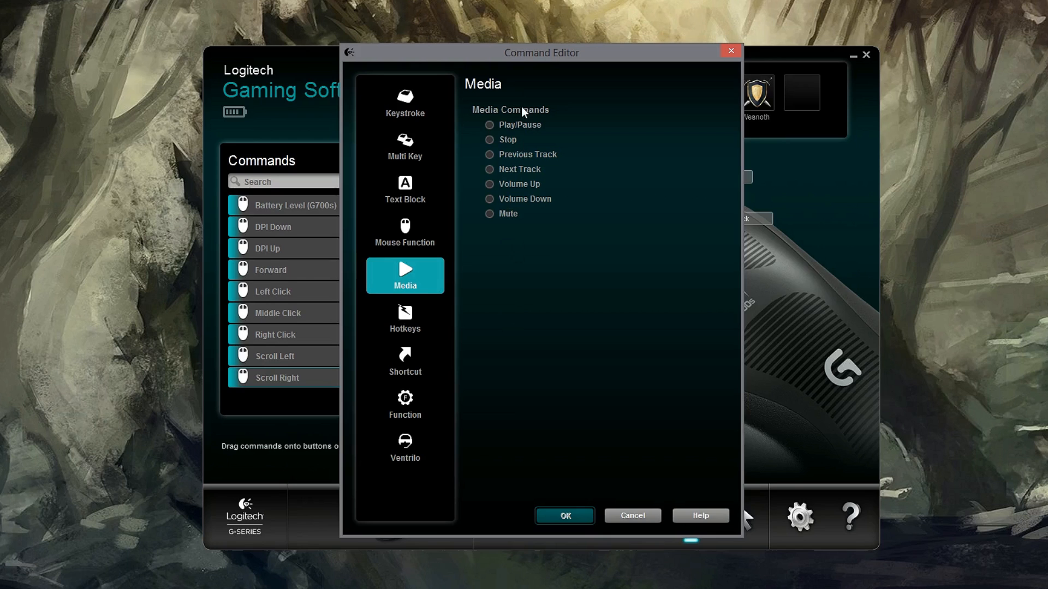
Step through the Hotkeys, Shortcut, Function and Ventrilo command categories
left_click(404, 318)
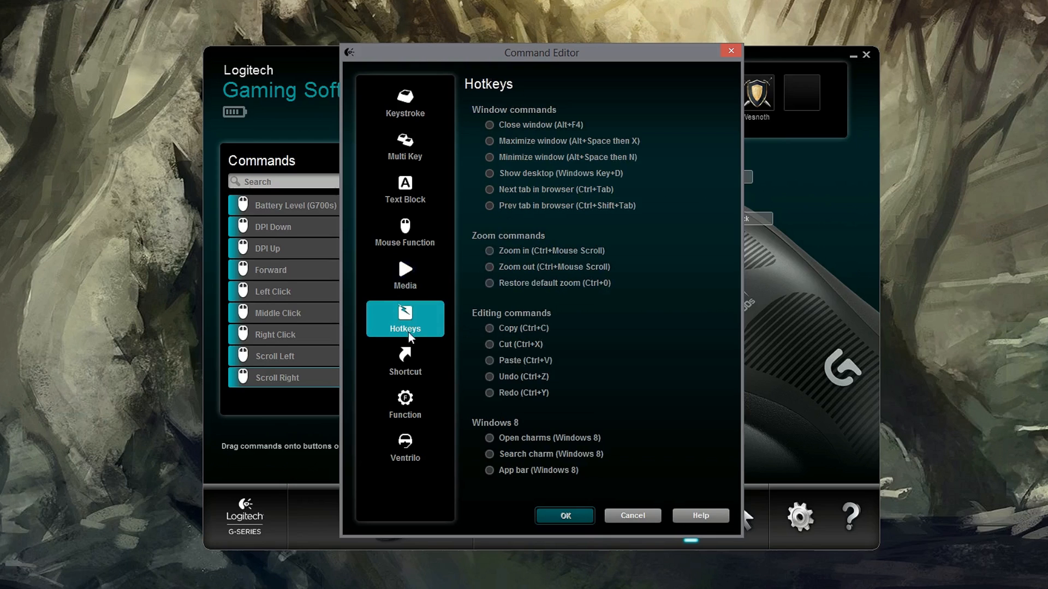
mouse_move(659, 444)
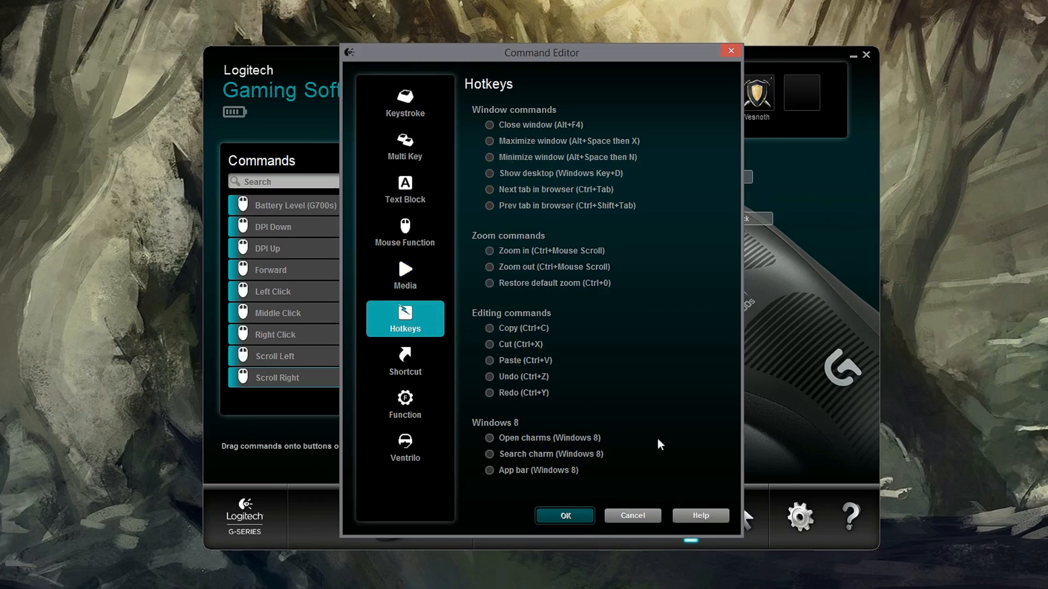
mouse_move(567, 463)
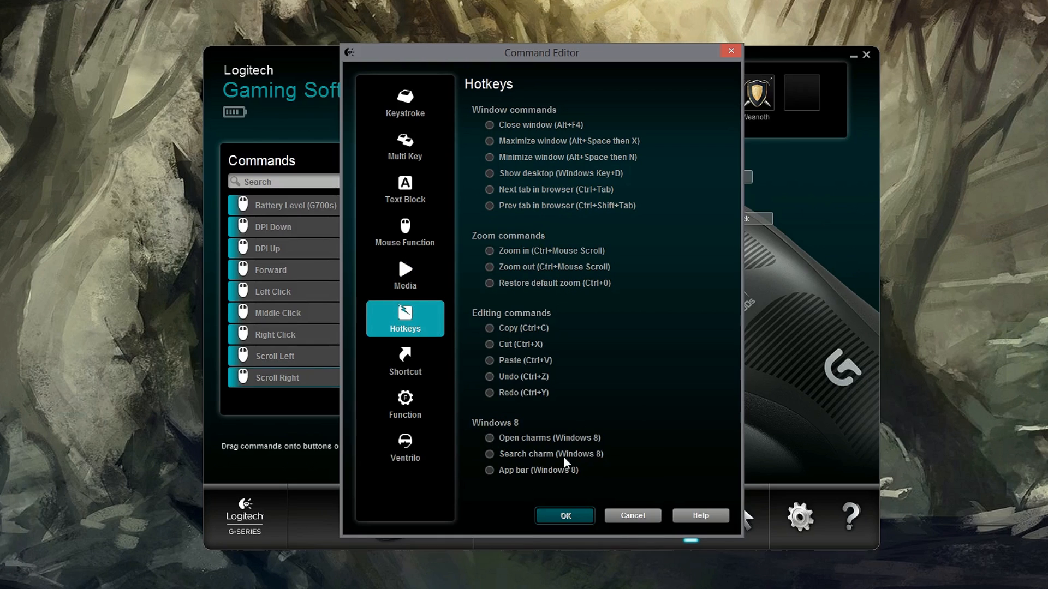
left_click(403, 362)
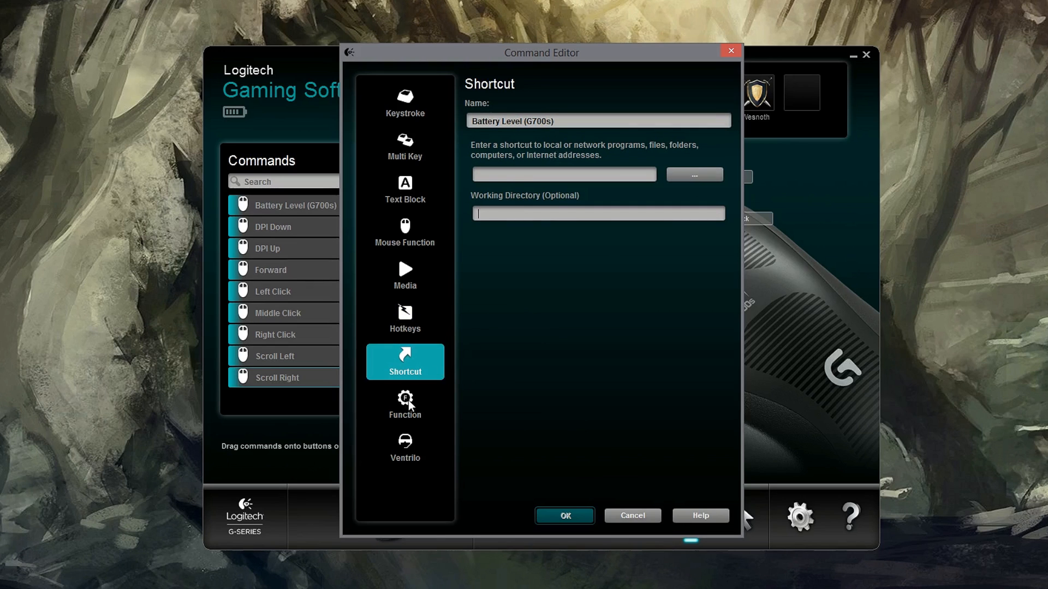
left_click(404, 404)
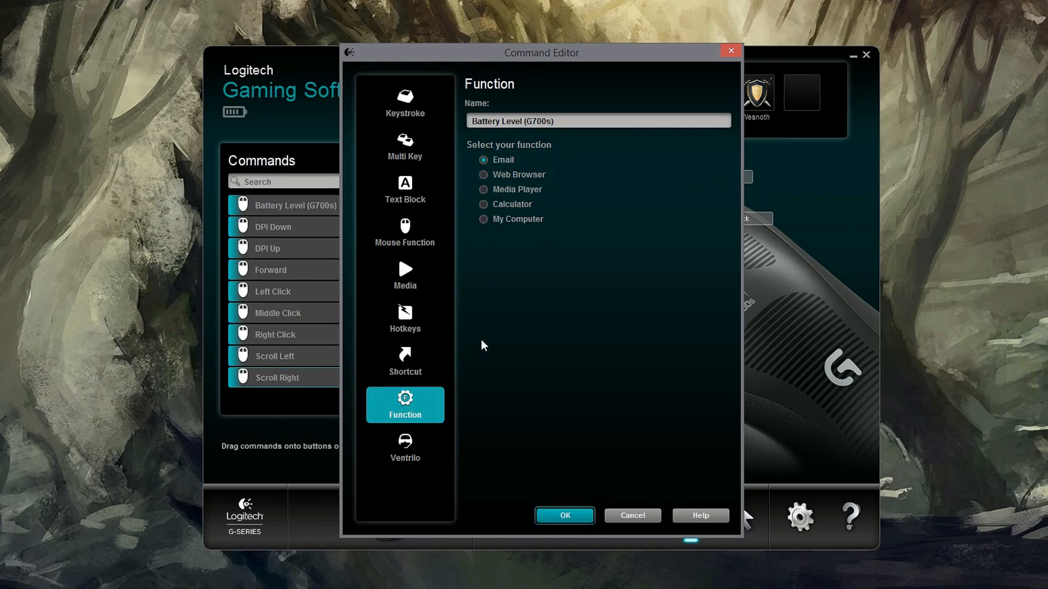
left_click(404, 448)
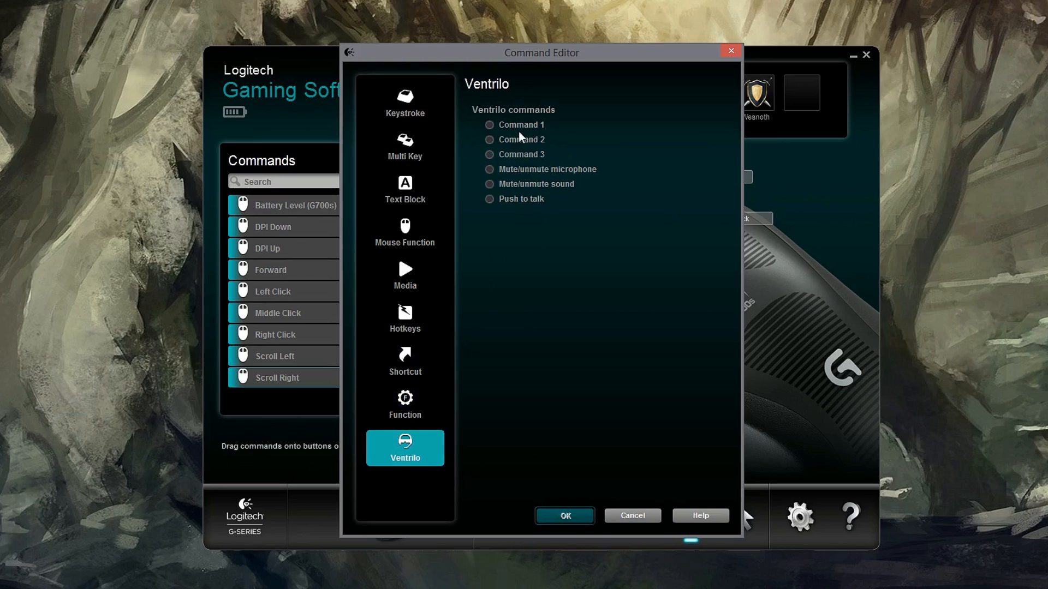
mouse_move(510, 120)
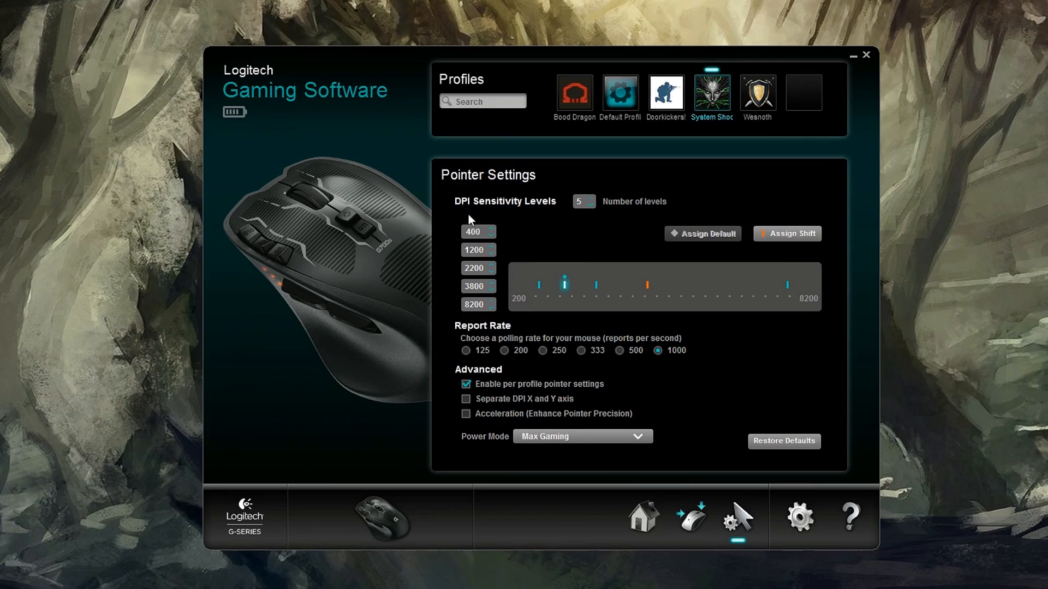
mouse_move(535, 198)
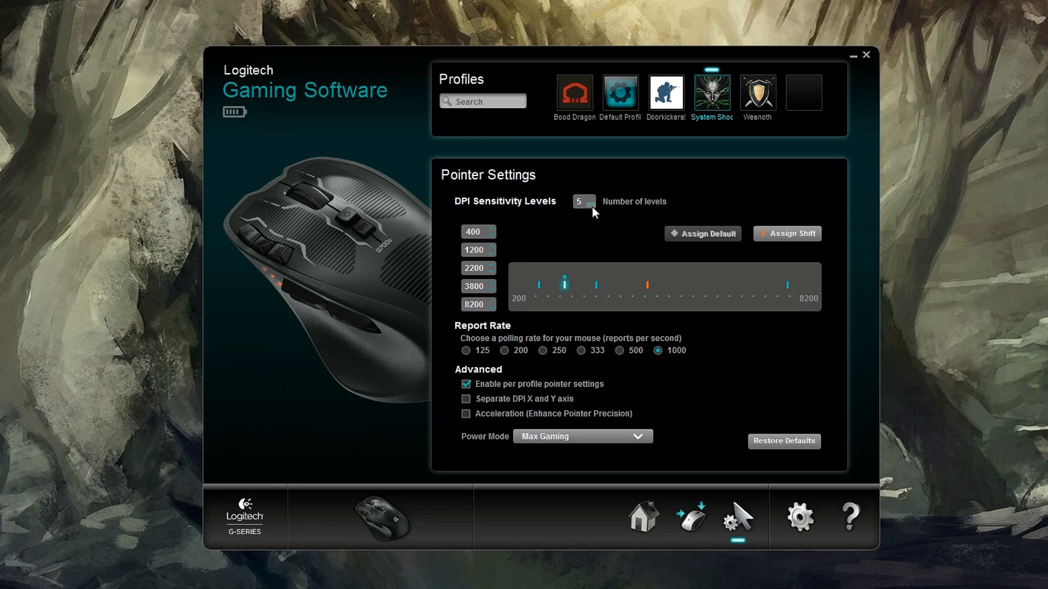
Reduce the DPI level count from 5 to 3 and raise the second level to 3400
left_click(590, 202)
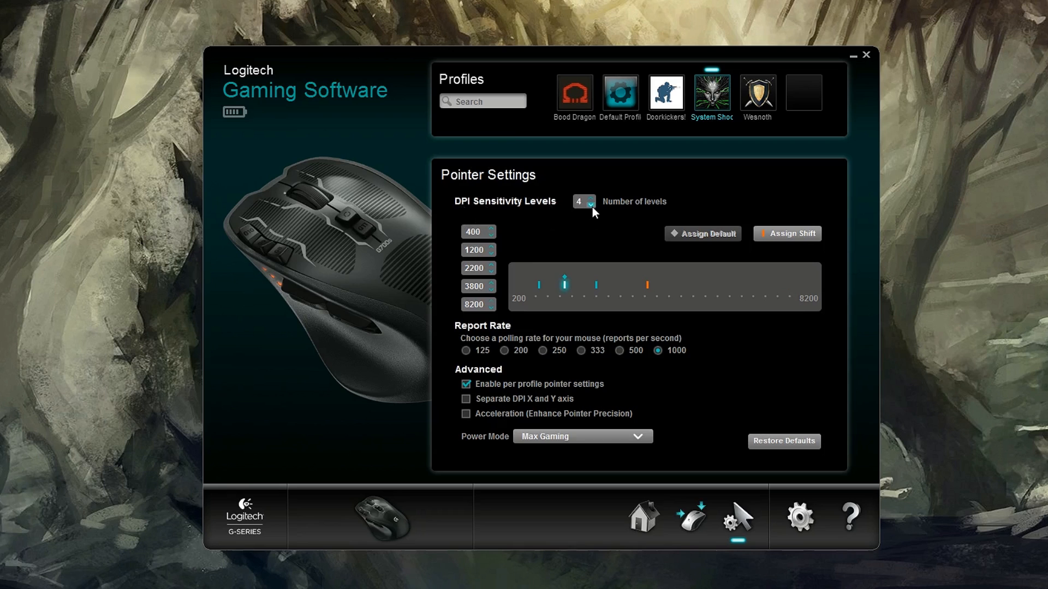
left_click(590, 207)
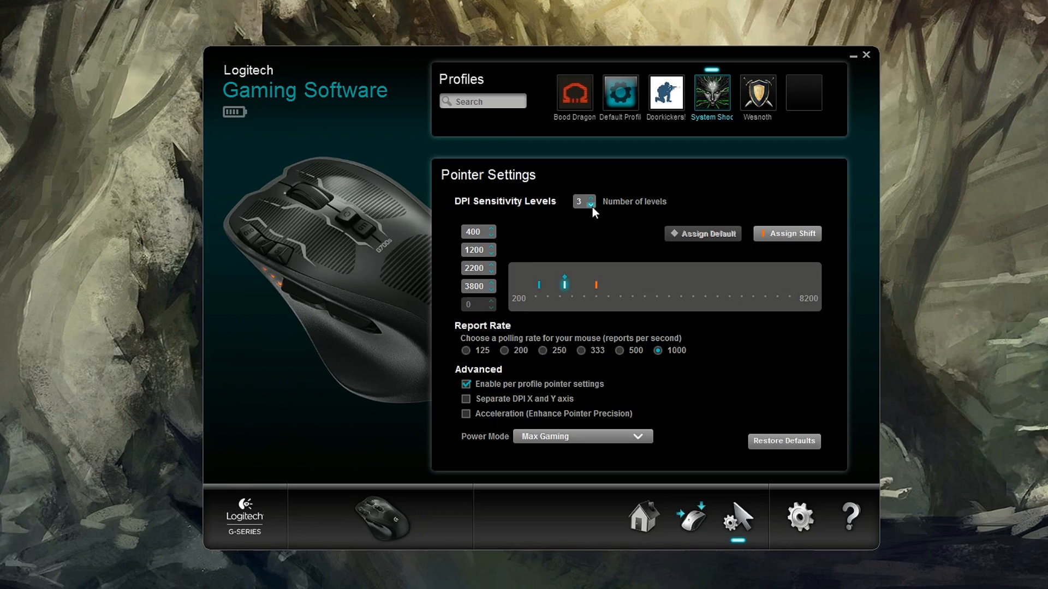
mouse_move(764, 293)
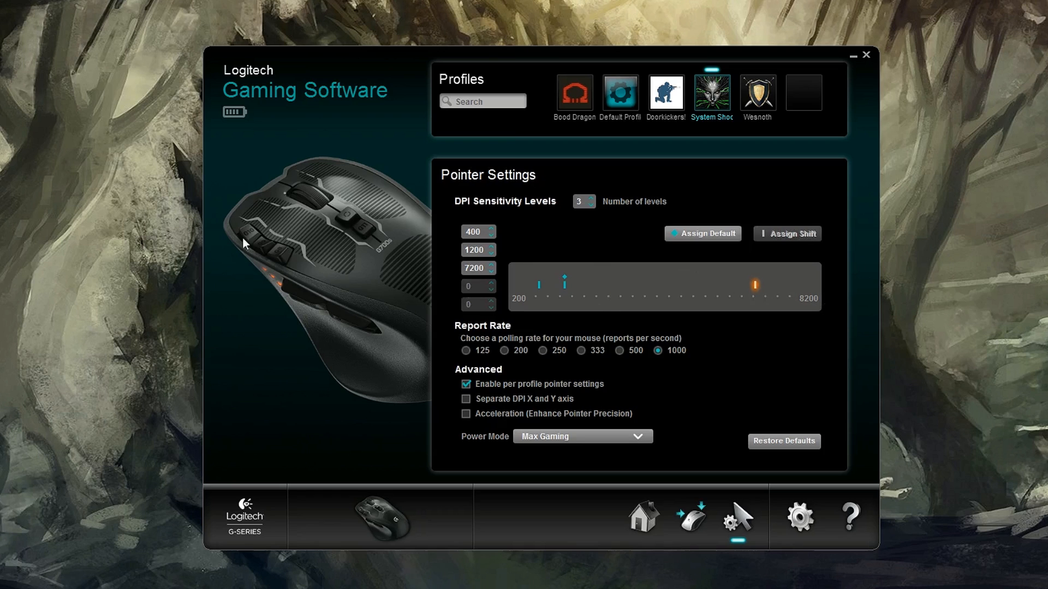
mouse_move(571, 273)
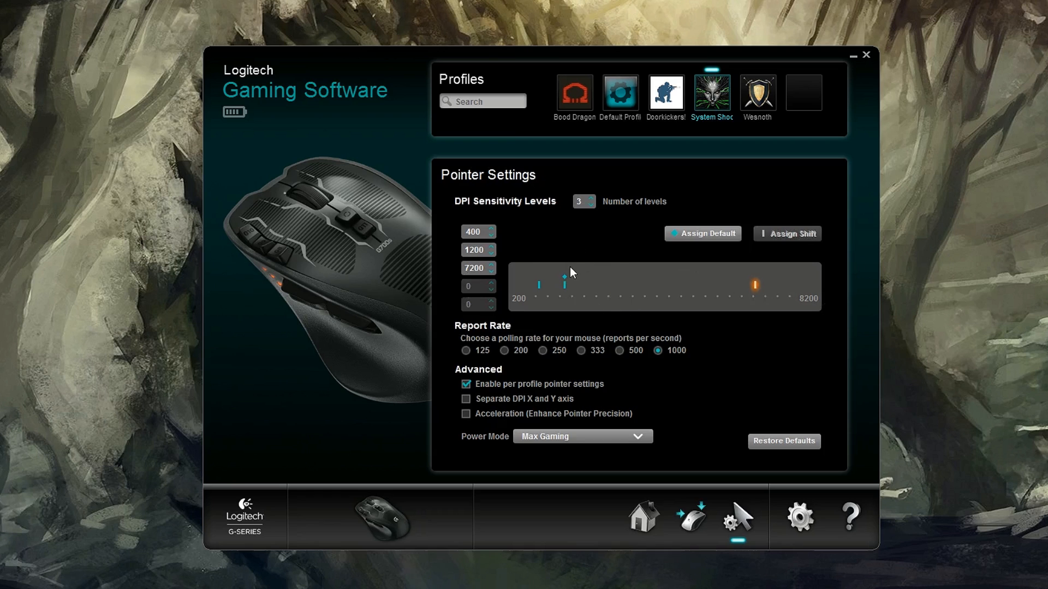
left_click_drag(564, 284, 588, 284)
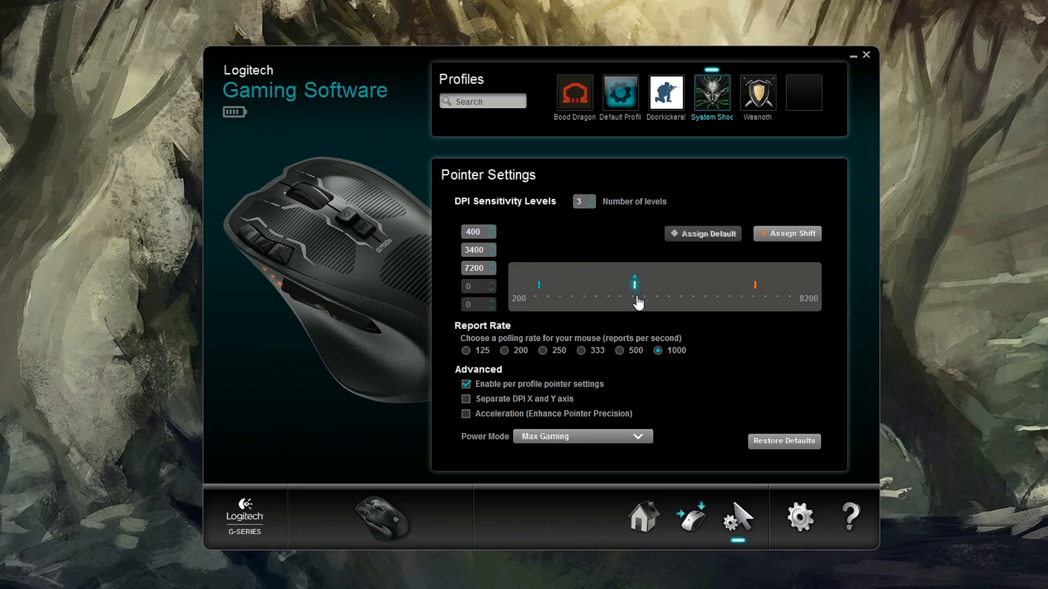
mouse_move(543, 292)
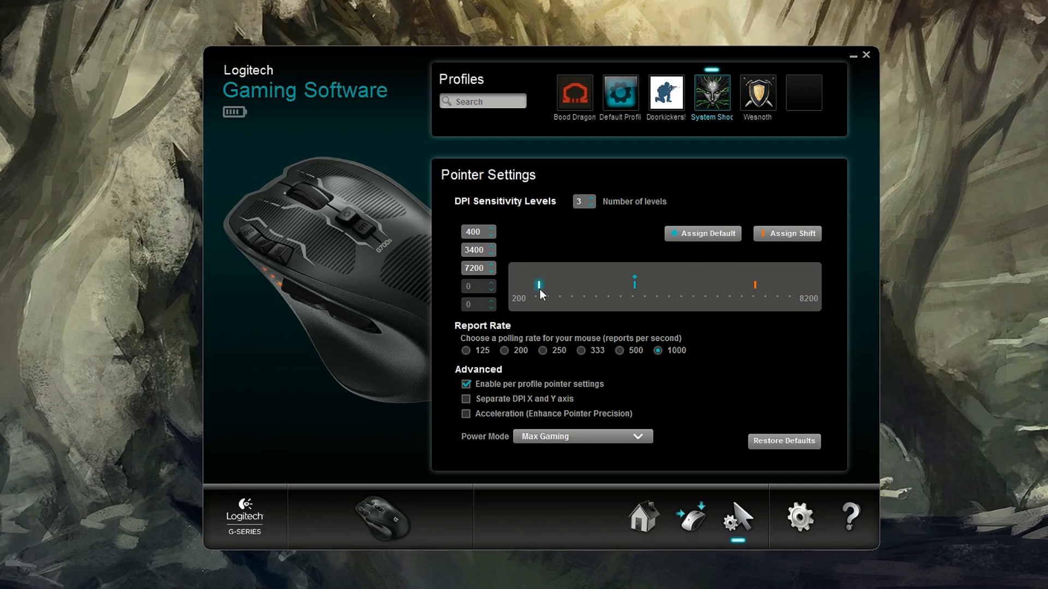
mouse_move(772, 266)
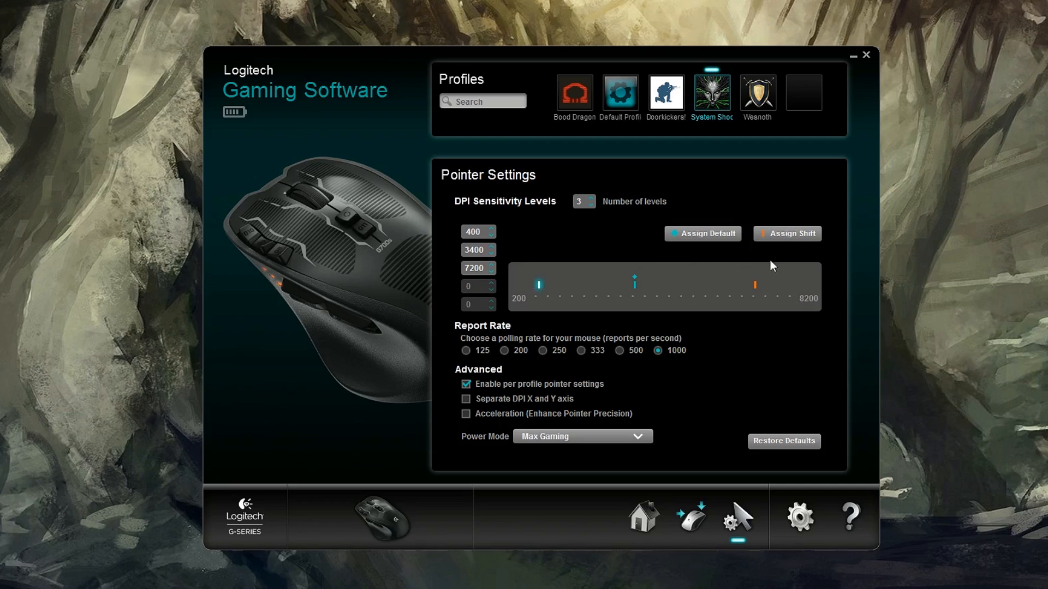
mouse_move(788, 234)
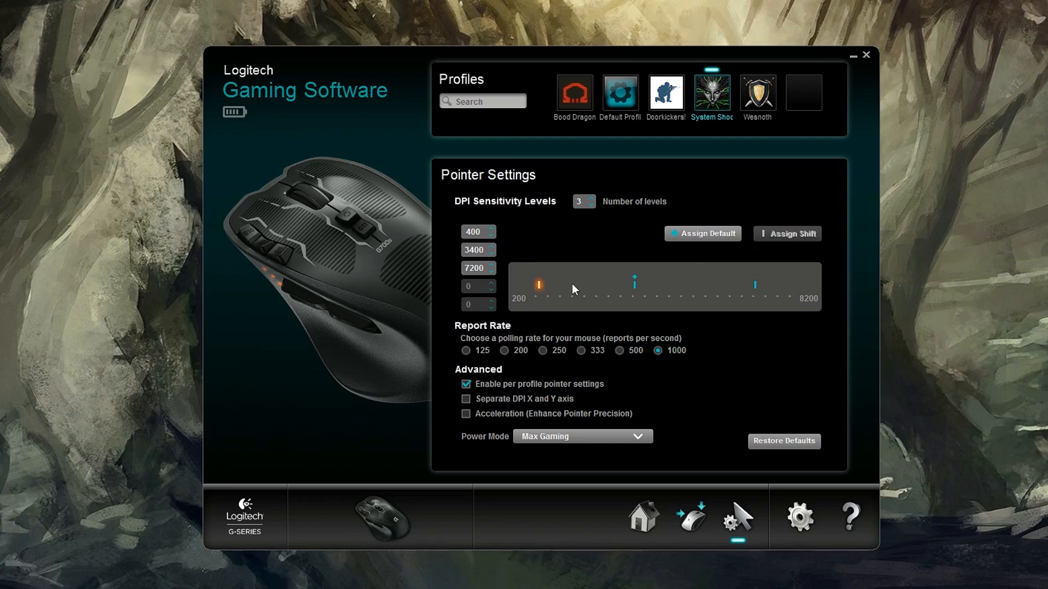
mouse_move(530, 299)
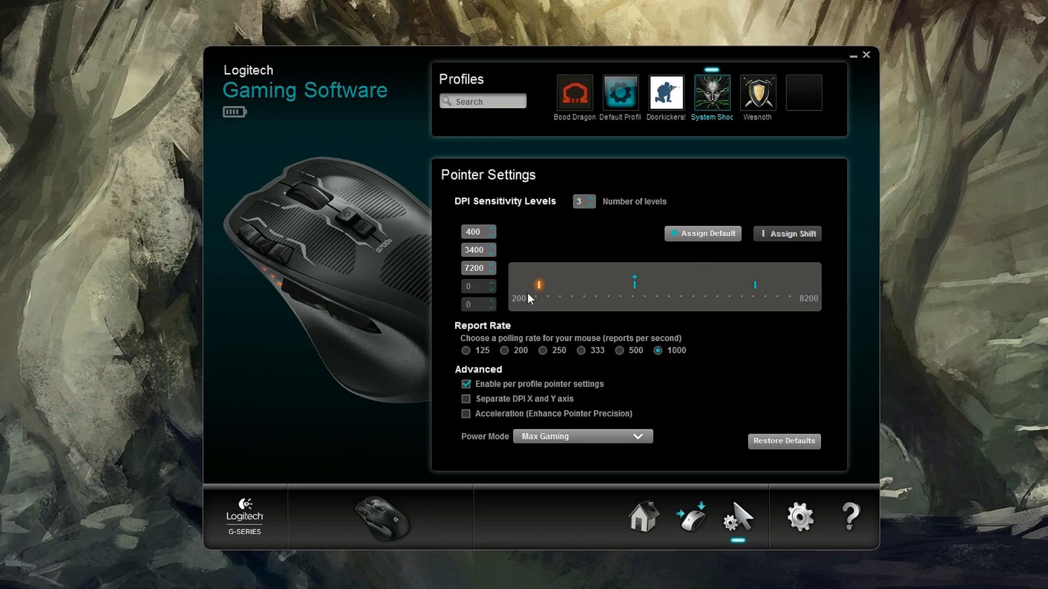
mouse_move(553, 320)
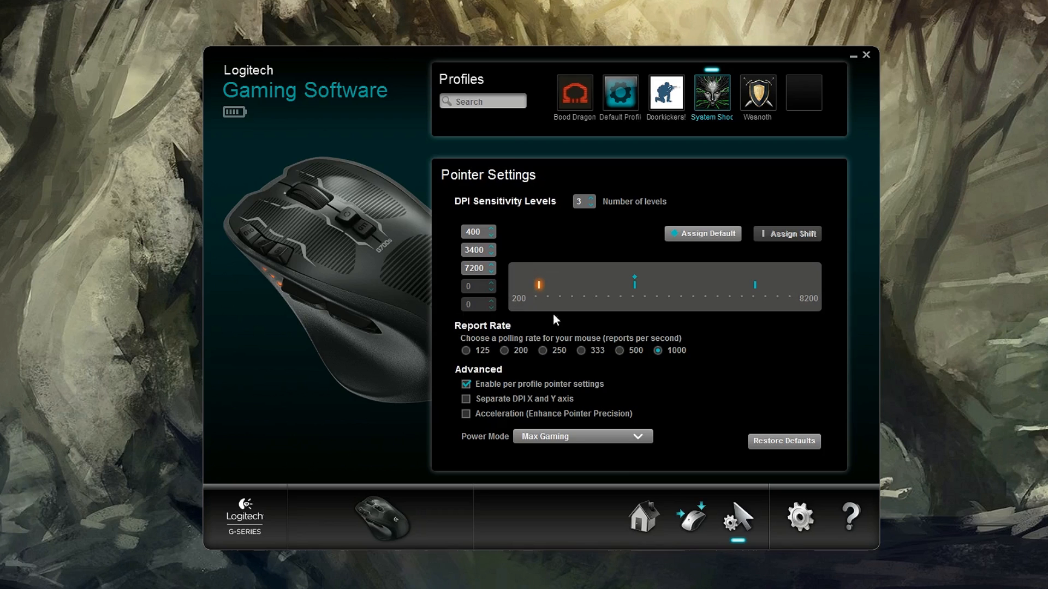
mouse_move(587, 290)
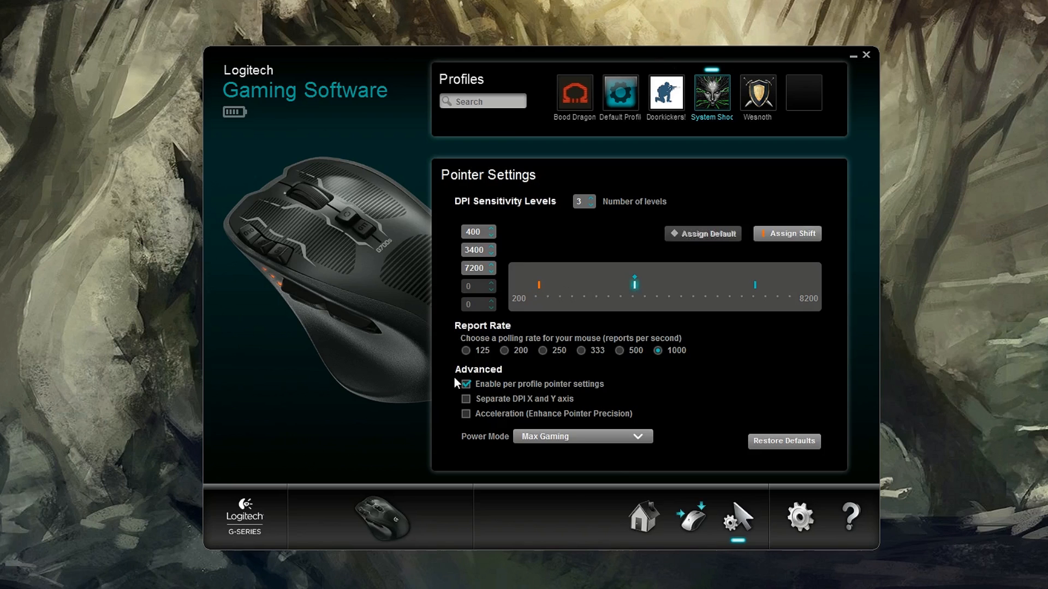
mouse_move(449, 336)
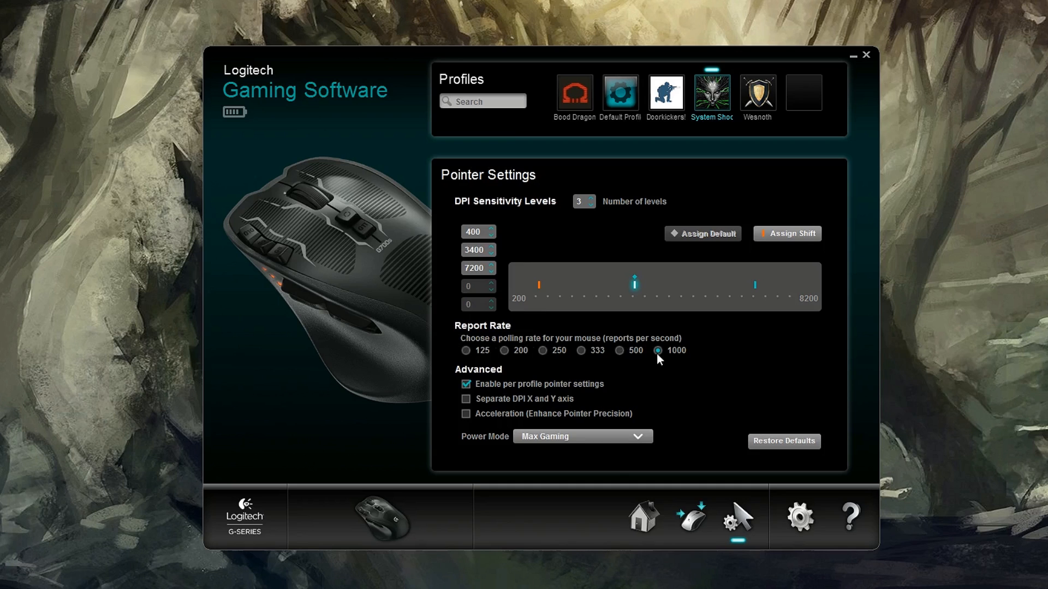
mouse_move(622, 359)
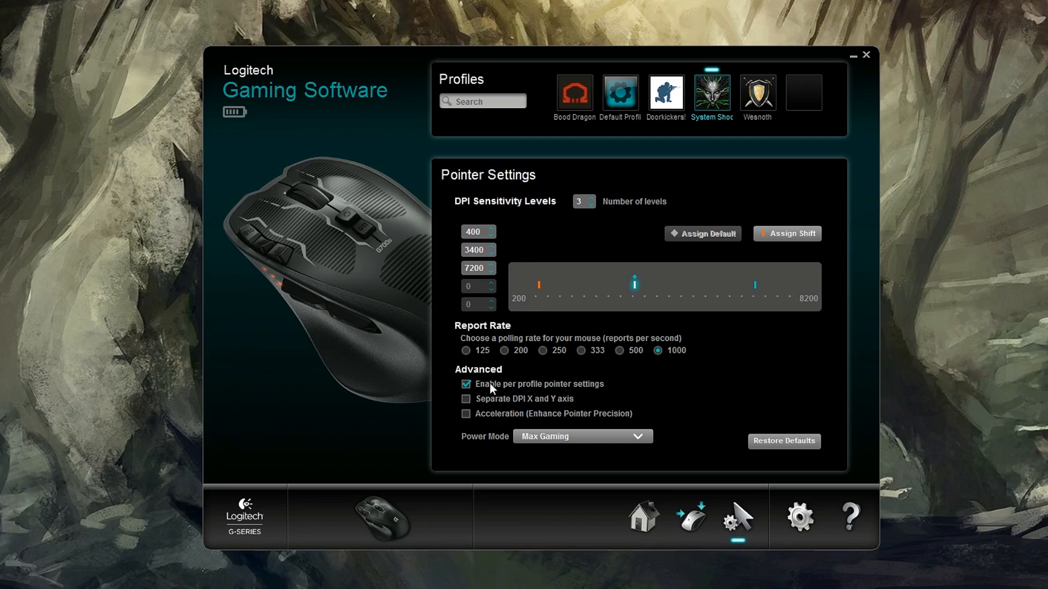
mouse_move(474, 384)
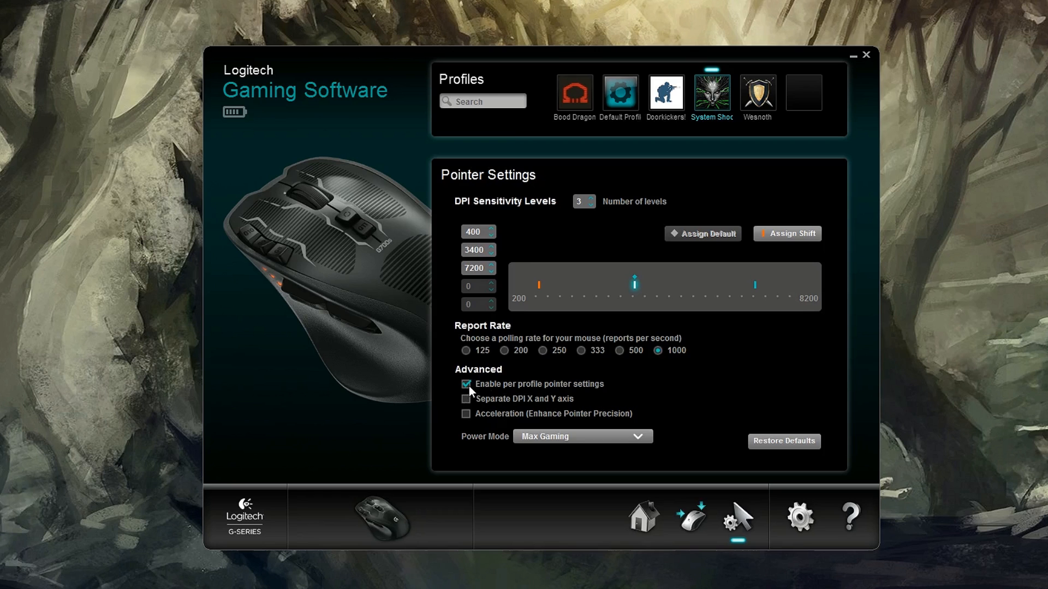
Try separate X/Y sensitivities with the second Y level at 4150, then revert to a single axis setting
left_click(620, 93)
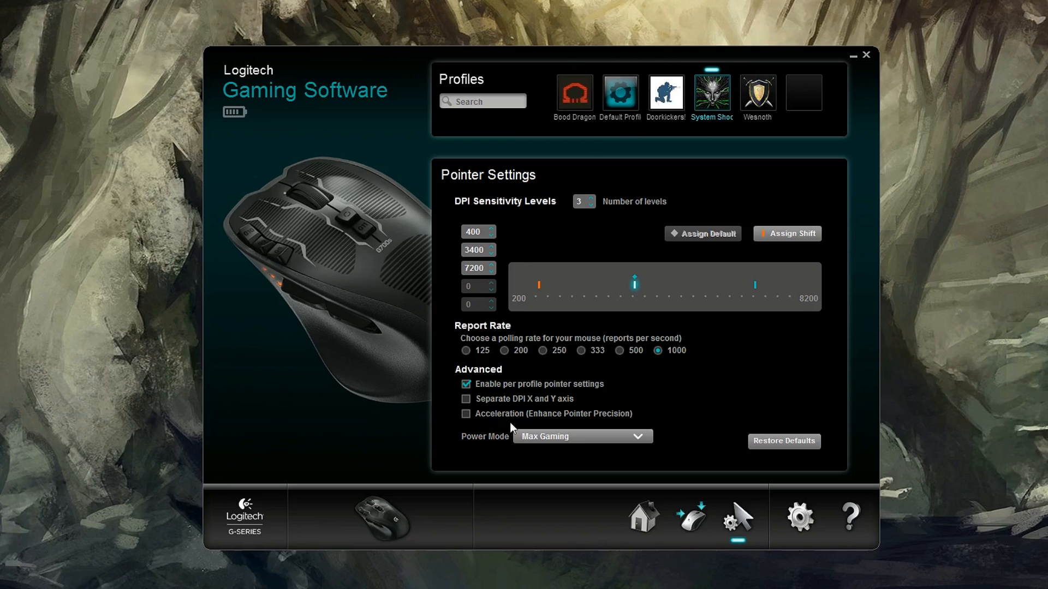
left_click(466, 400)
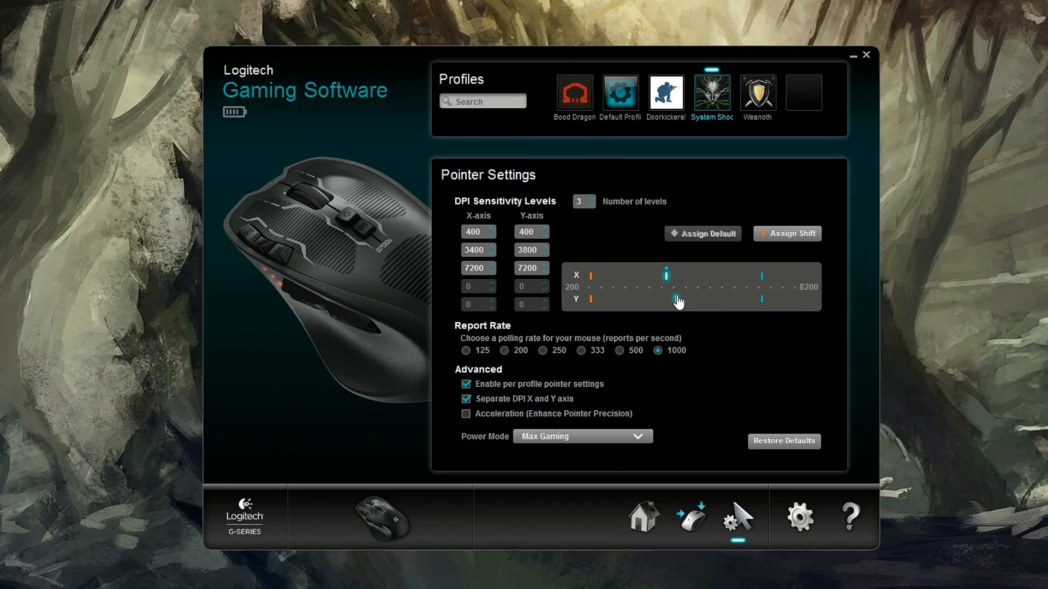
left_click_drag(677, 299, 686, 299)
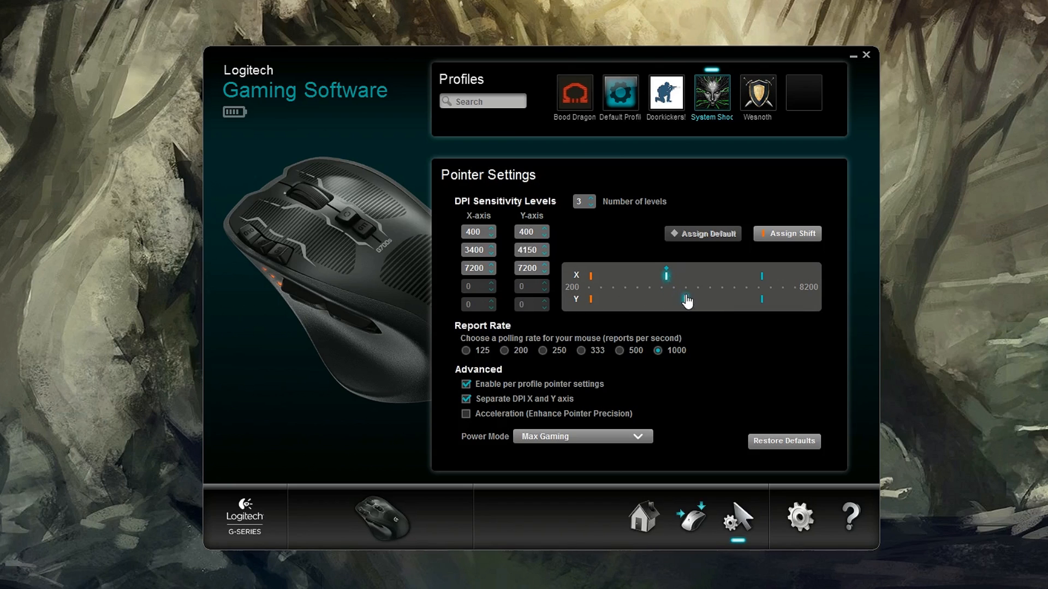
left_click(467, 399)
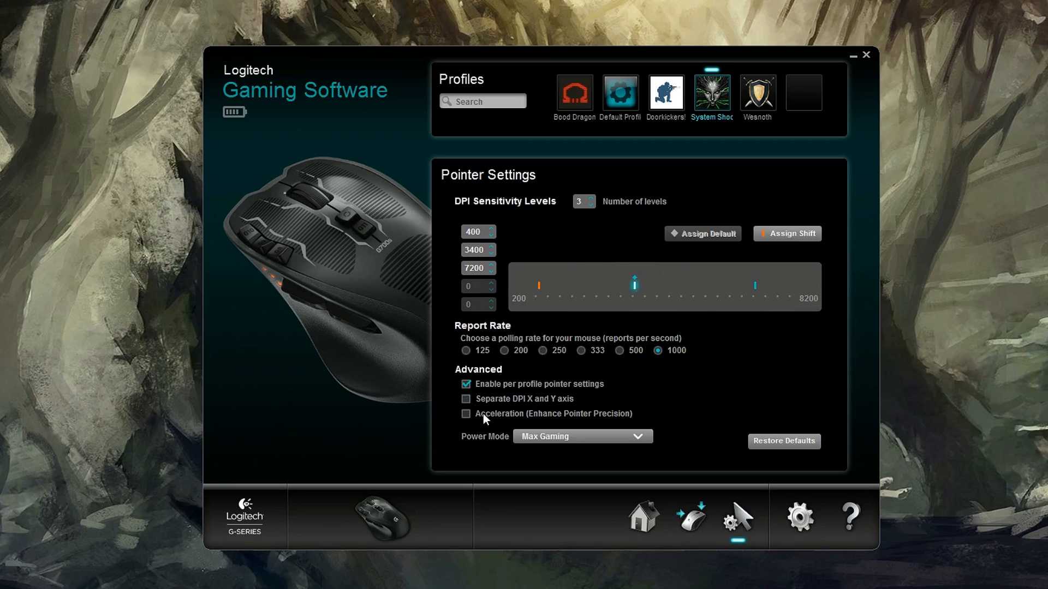
mouse_move(468, 435)
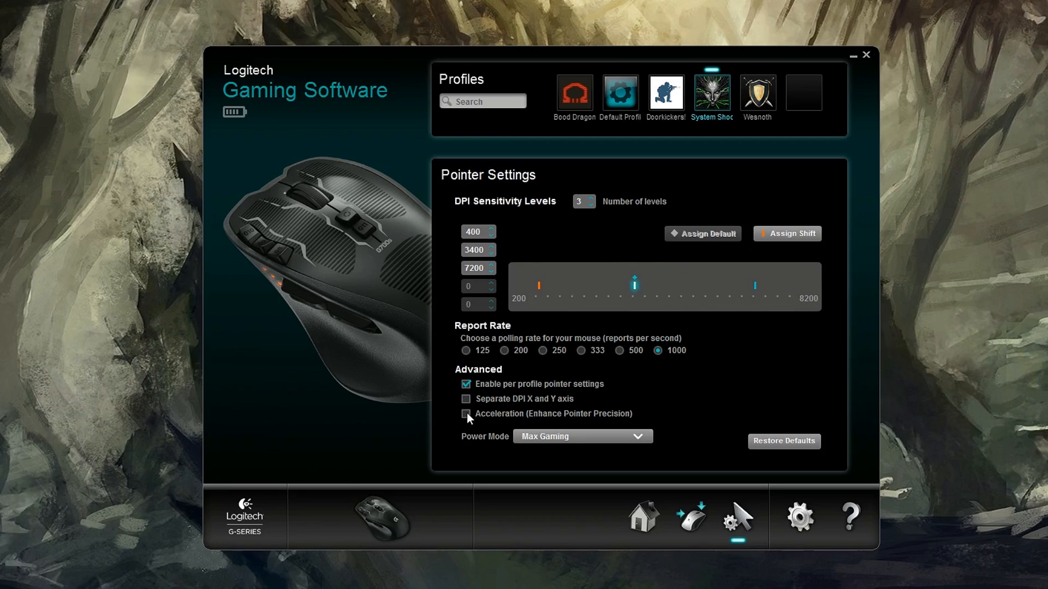
mouse_move(613, 435)
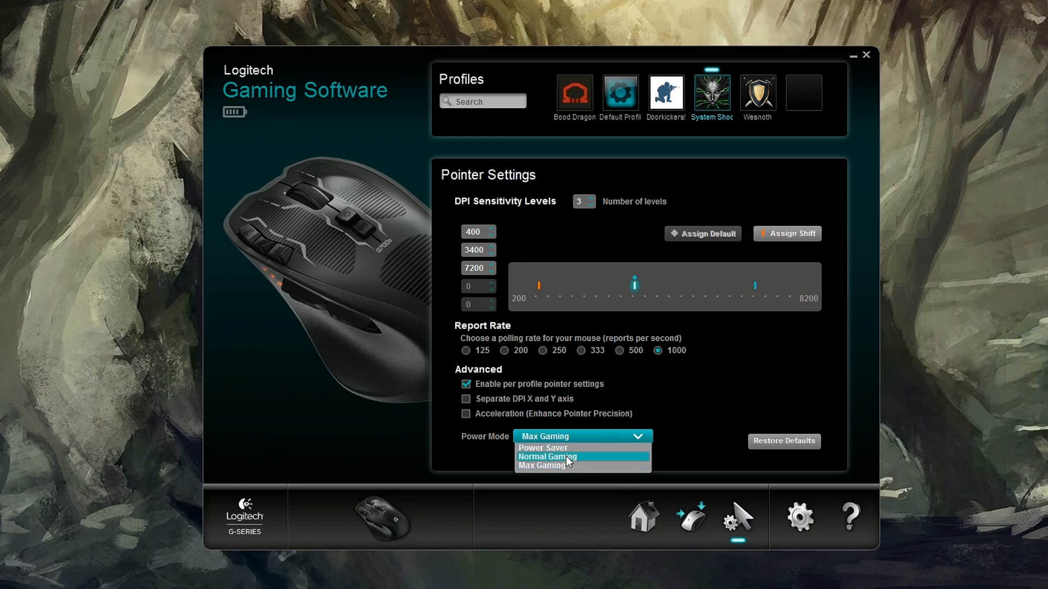
mouse_move(542, 447)
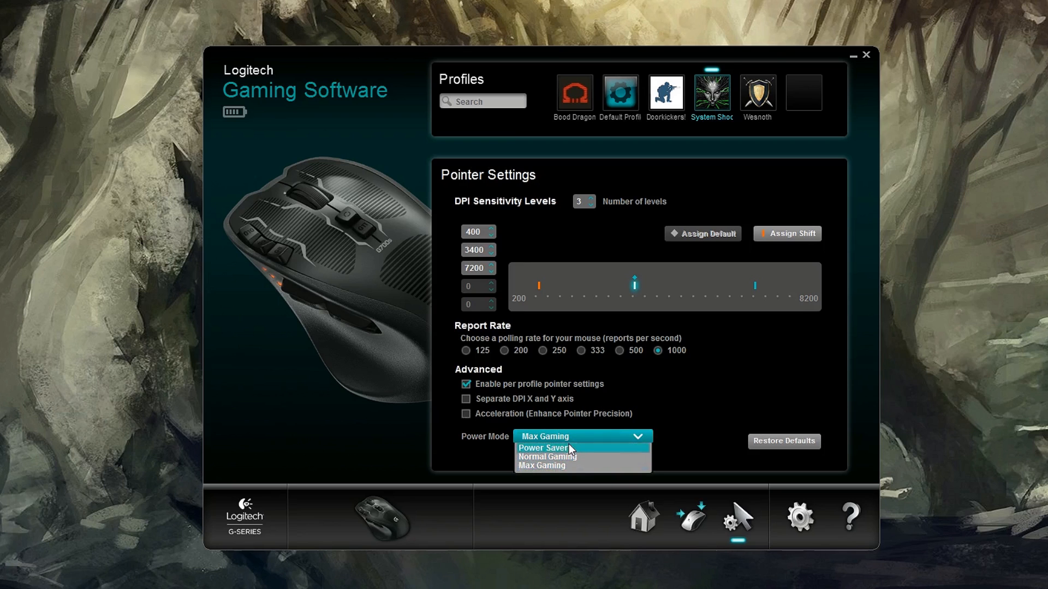
mouse_move(597, 460)
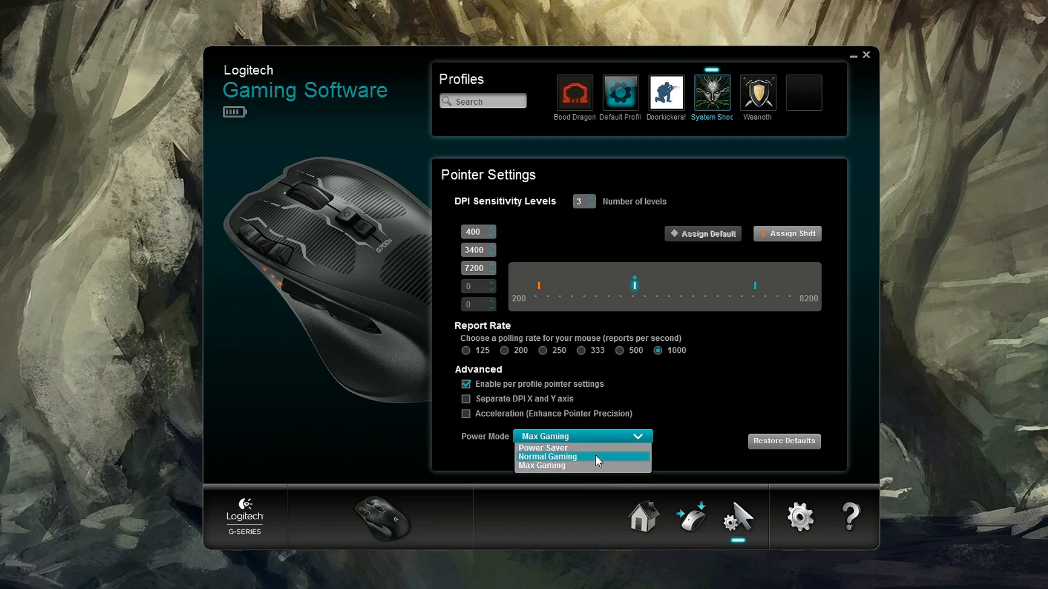
Keep power mode on Max Gaming and go to the general program settings
left_click(542, 465)
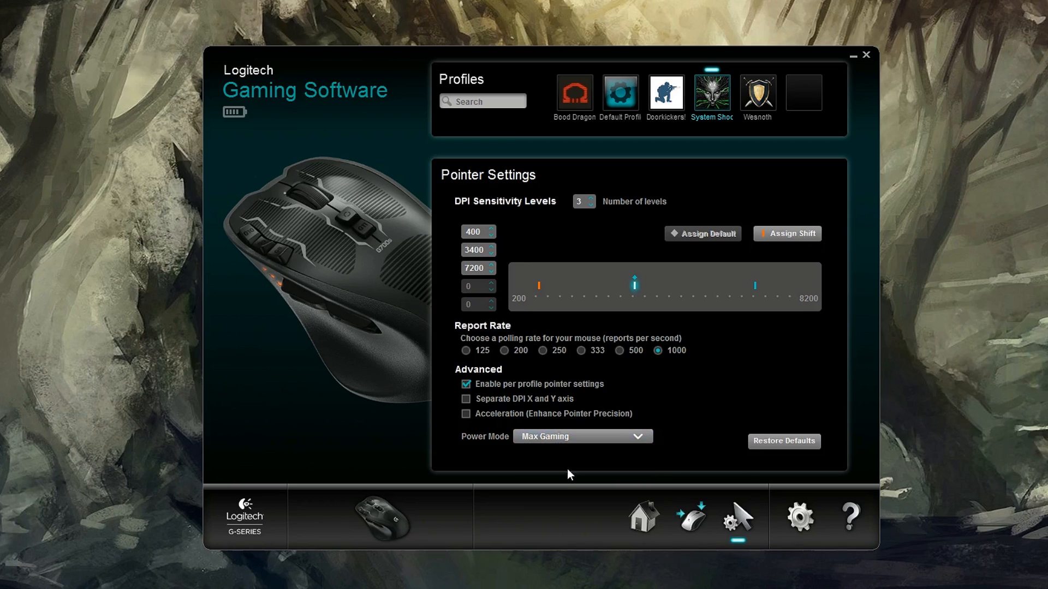
left_click(797, 518)
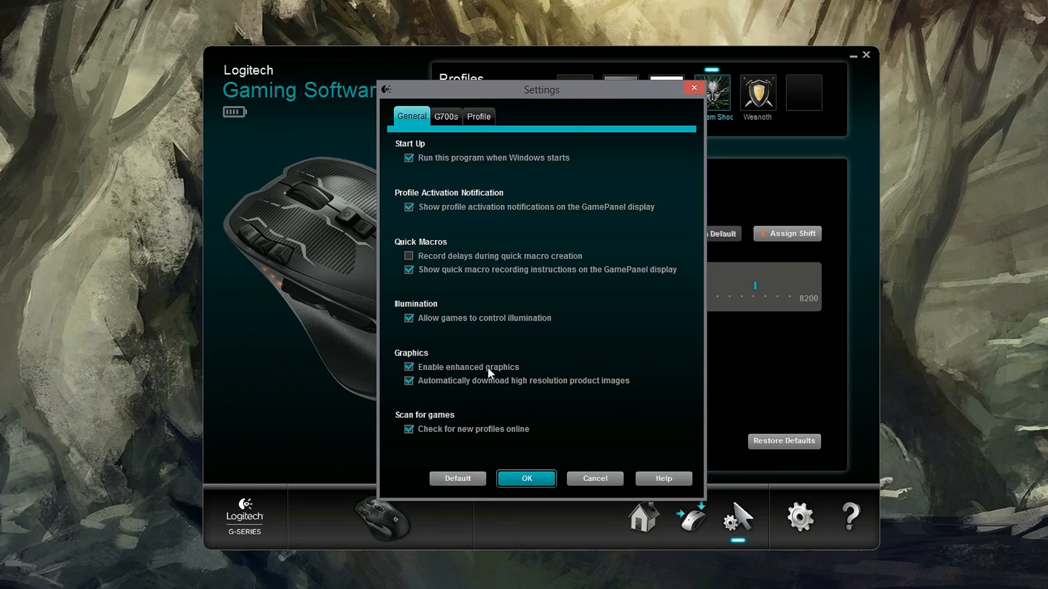
mouse_move(446, 248)
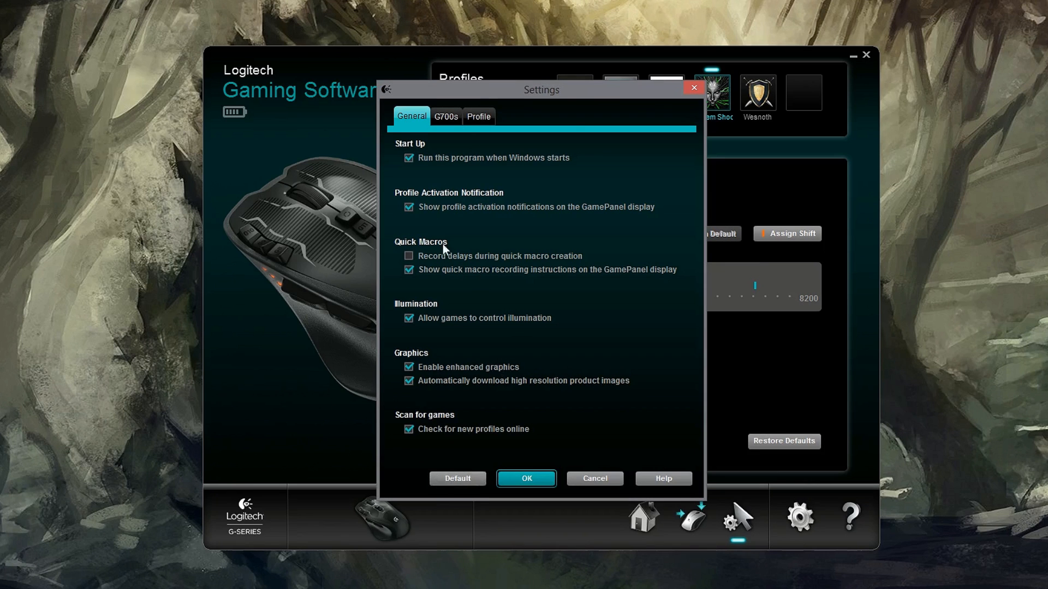
mouse_move(475, 323)
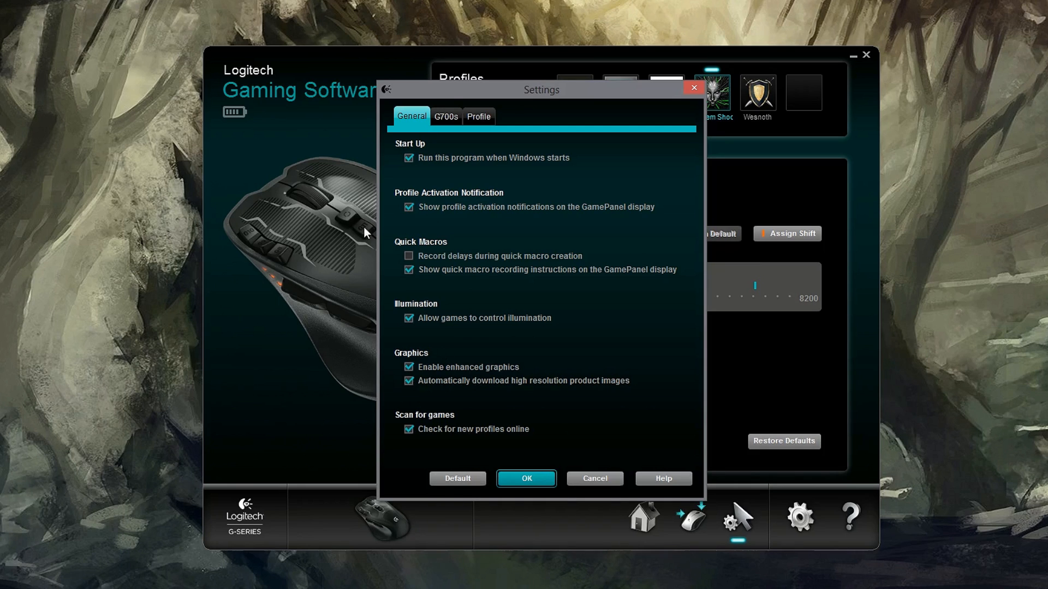
mouse_move(324, 239)
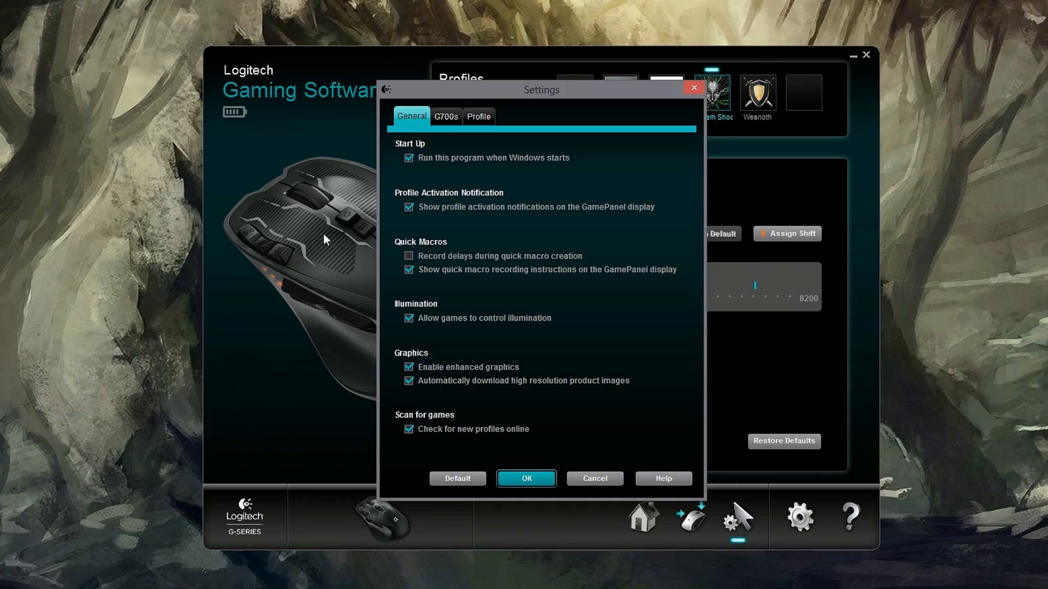
Review the G700s firmware and Profile tabs, return to General and close Settings with OK
left_click(445, 117)
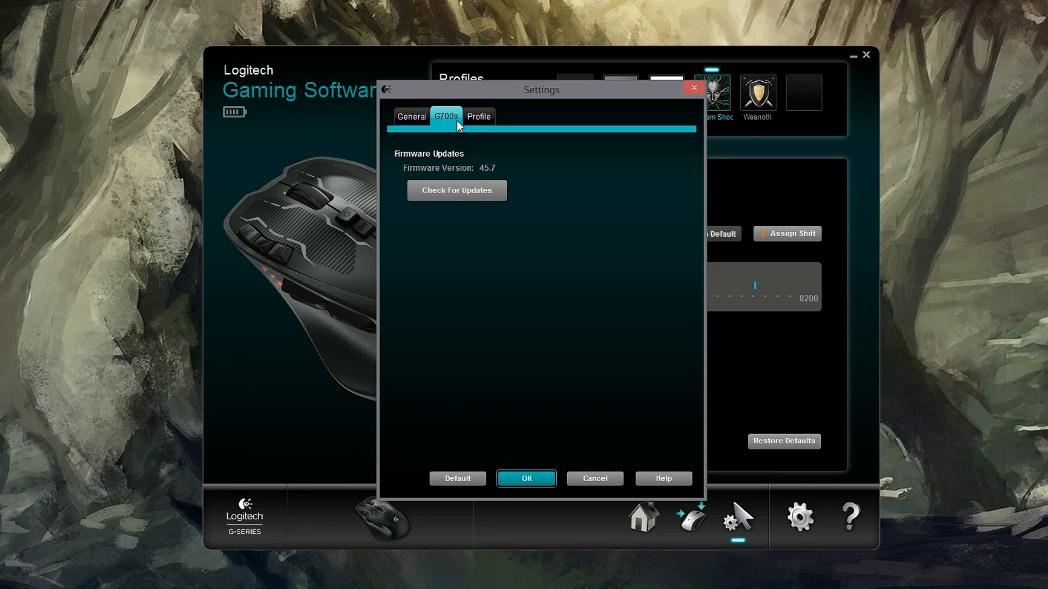
mouse_move(570, 252)
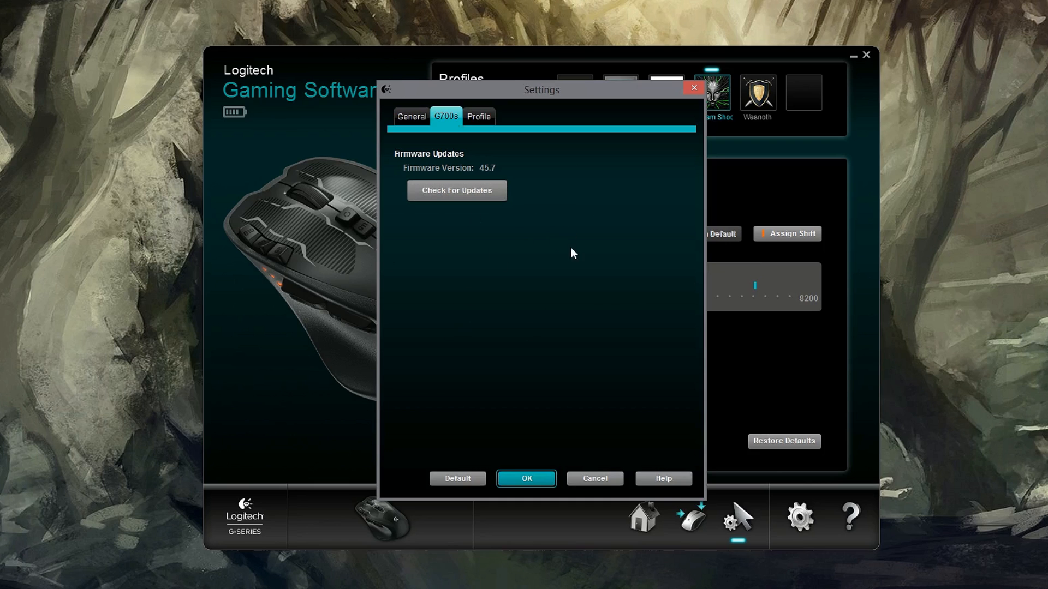
left_click(477, 117)
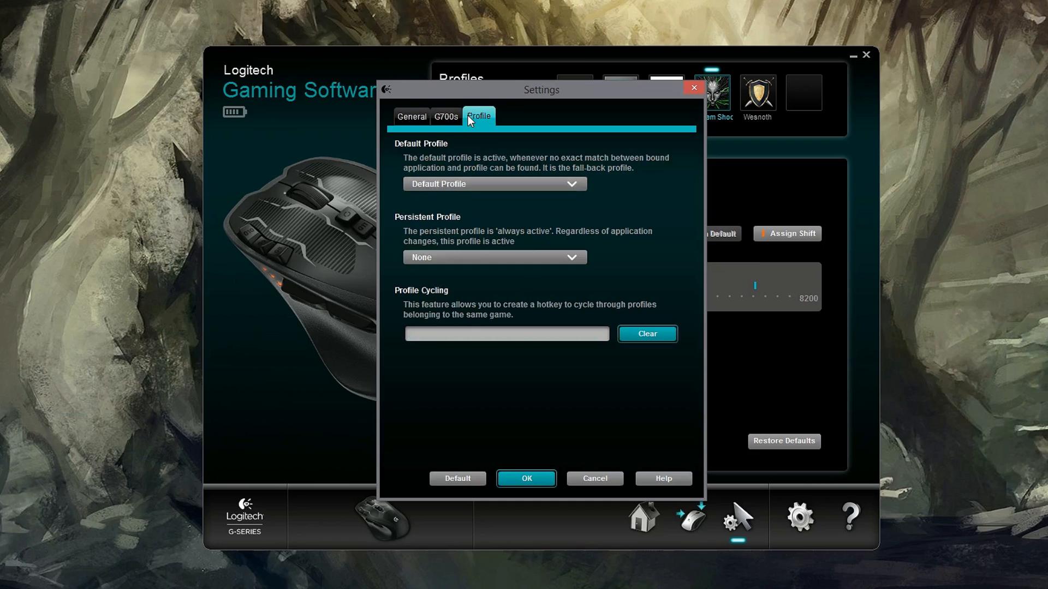
left_click(572, 183)
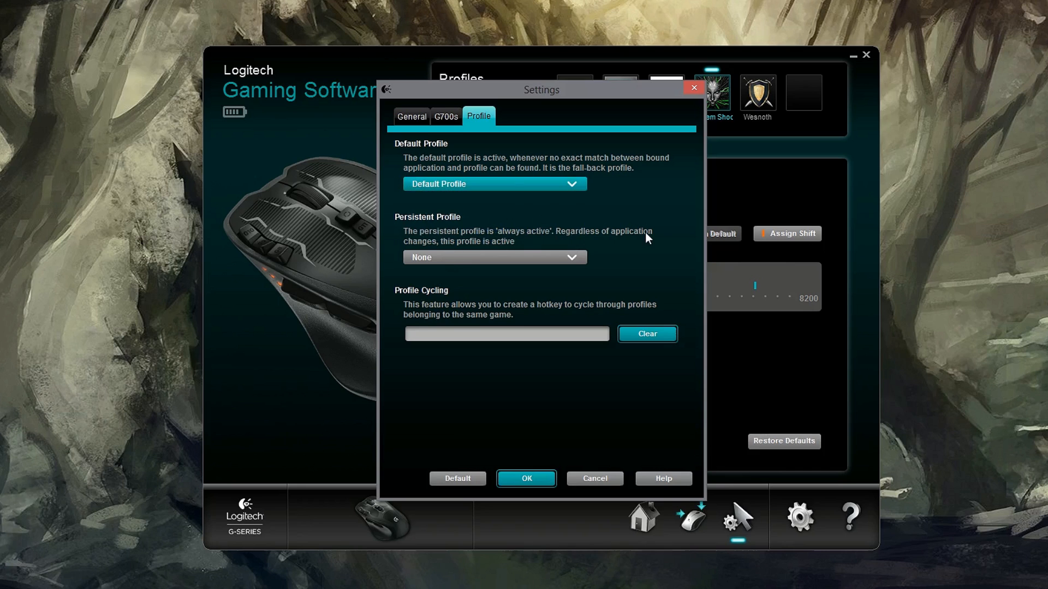
left_click(411, 117)
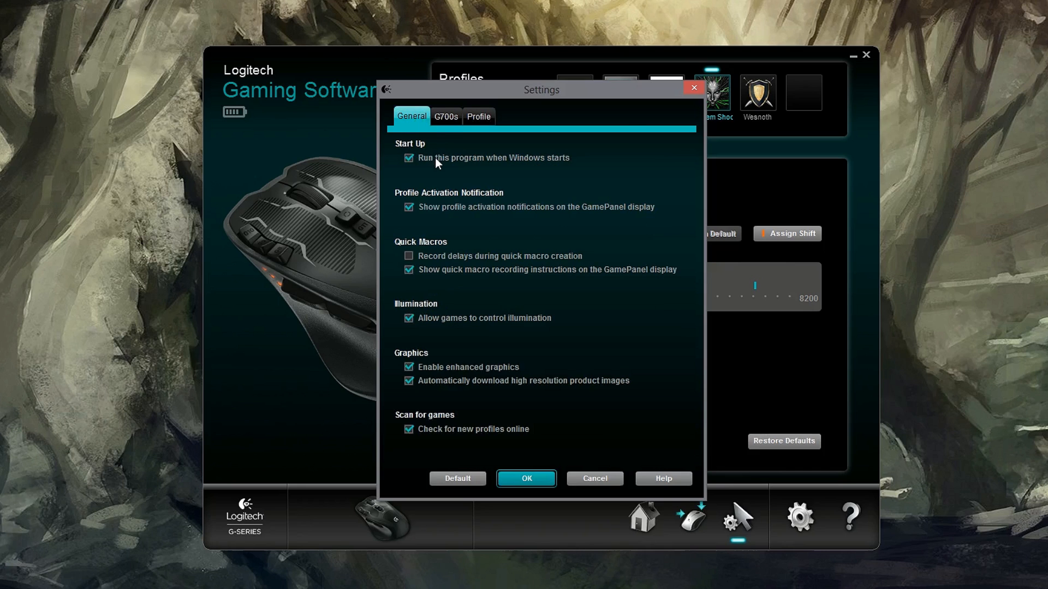
left_click(526, 478)
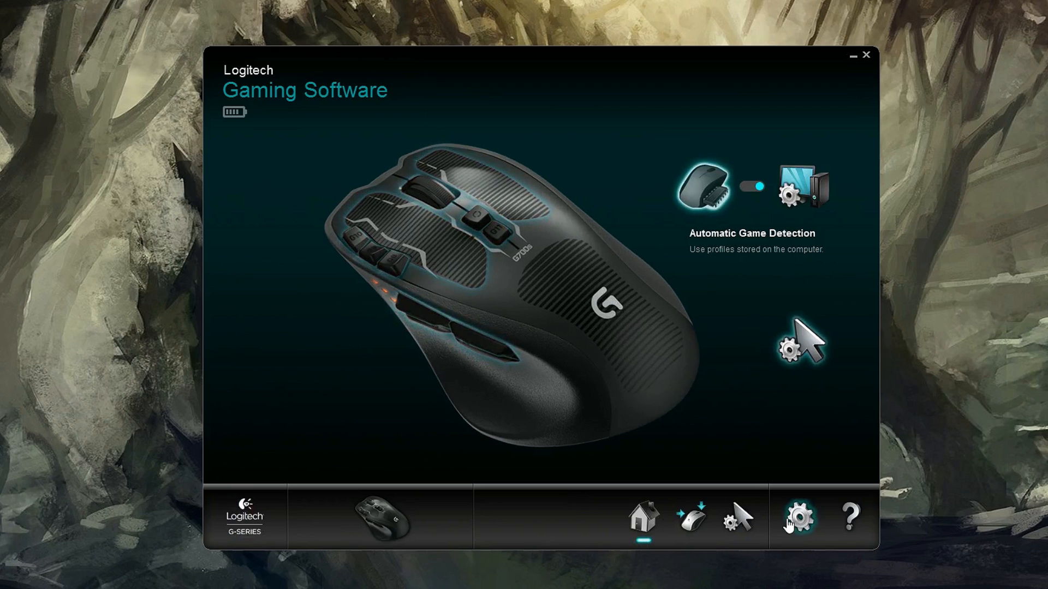
mouse_move(475, 354)
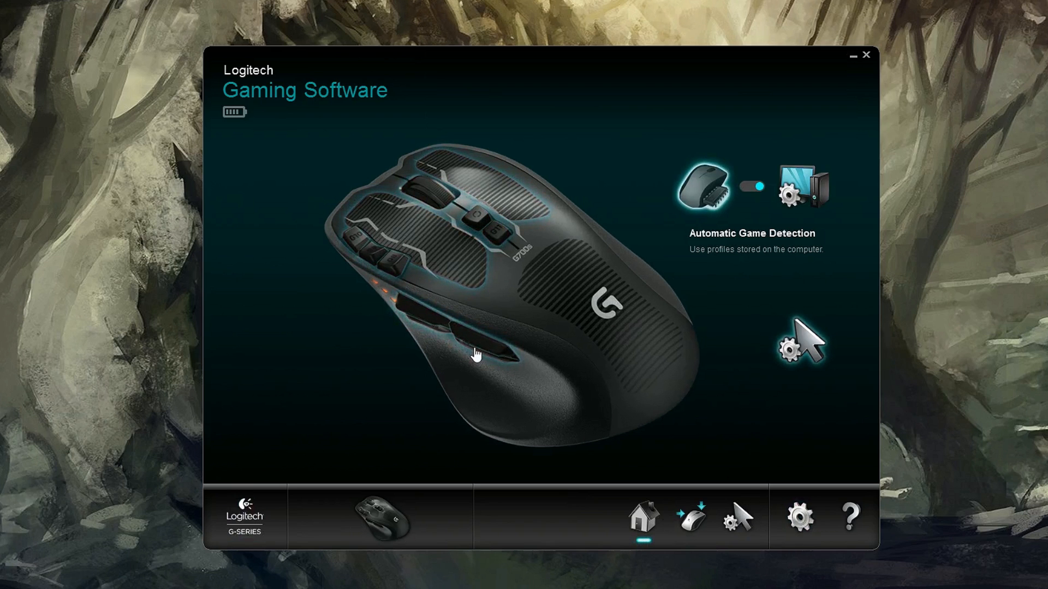
mouse_move(390, 358)
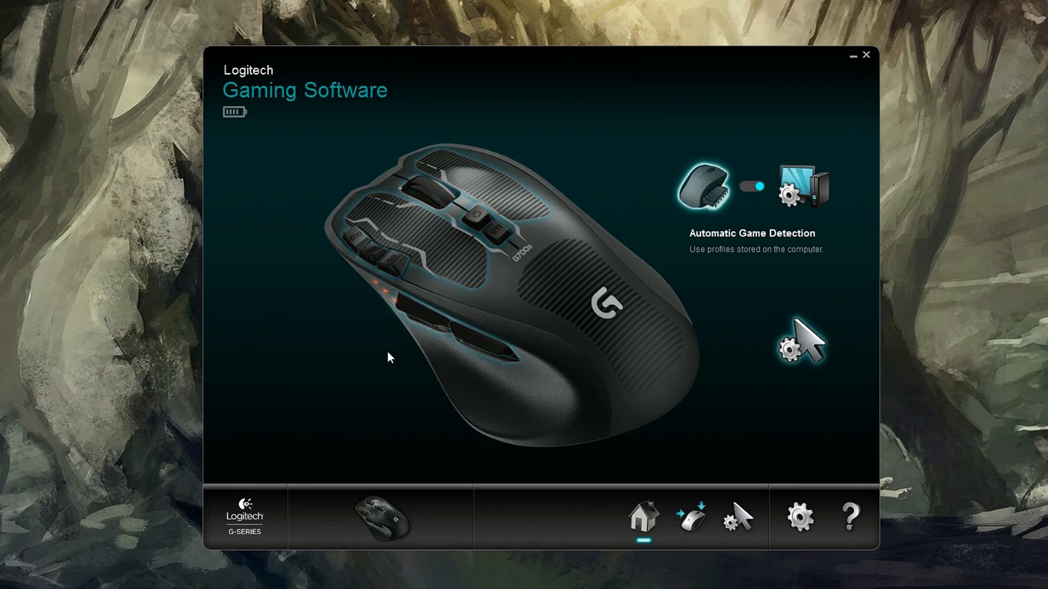
mouse_move(525, 351)
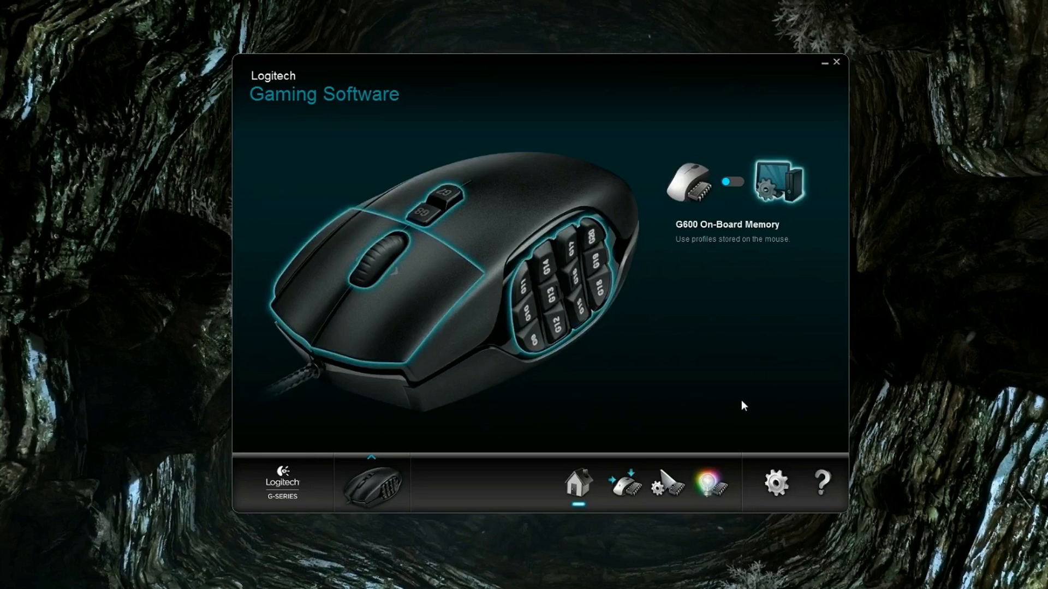
mouse_move(561, 284)
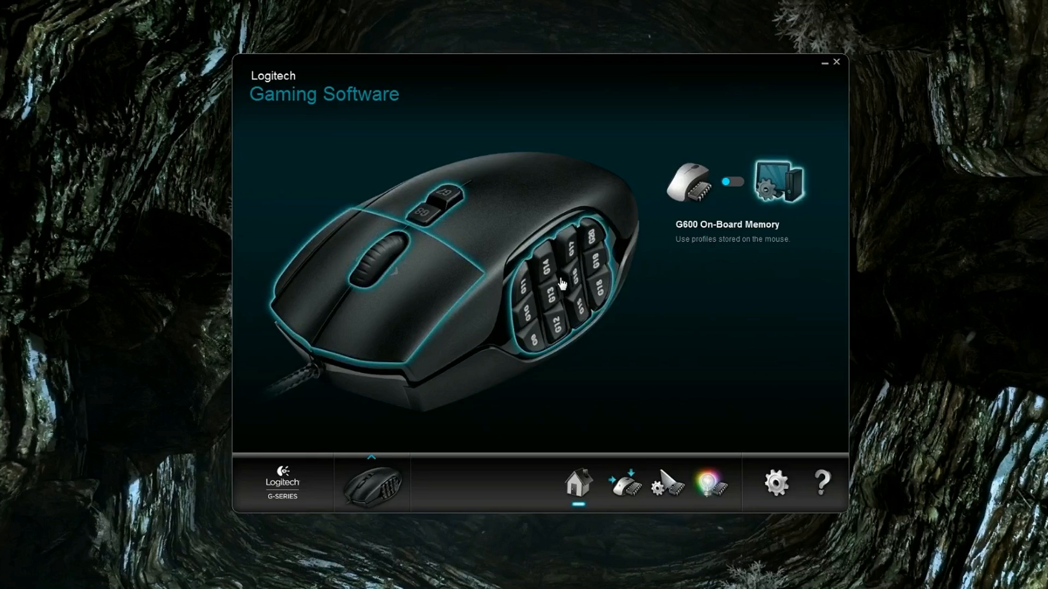
mouse_move(446, 244)
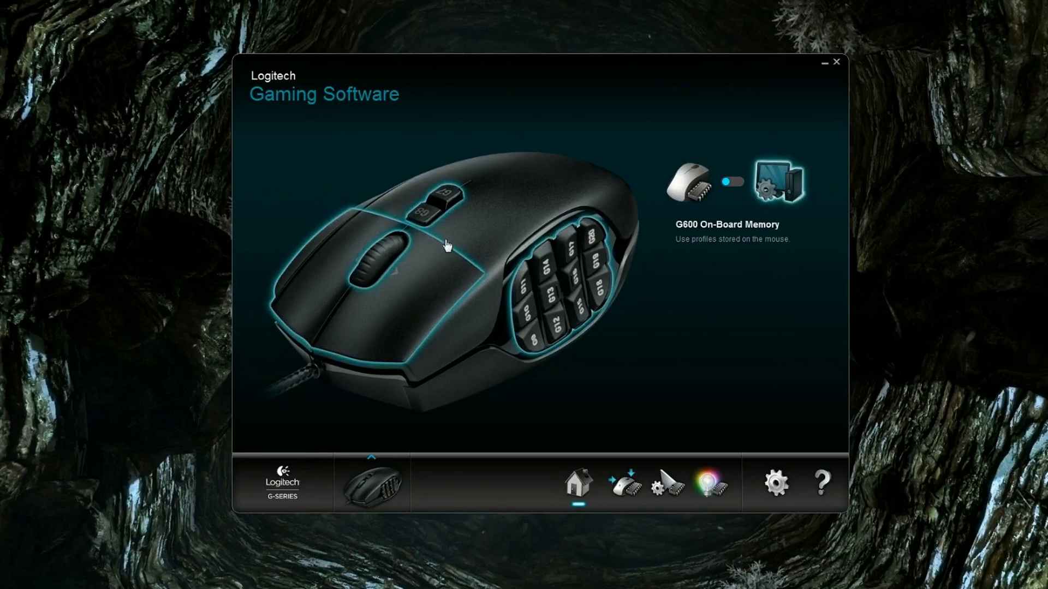
mouse_move(542, 317)
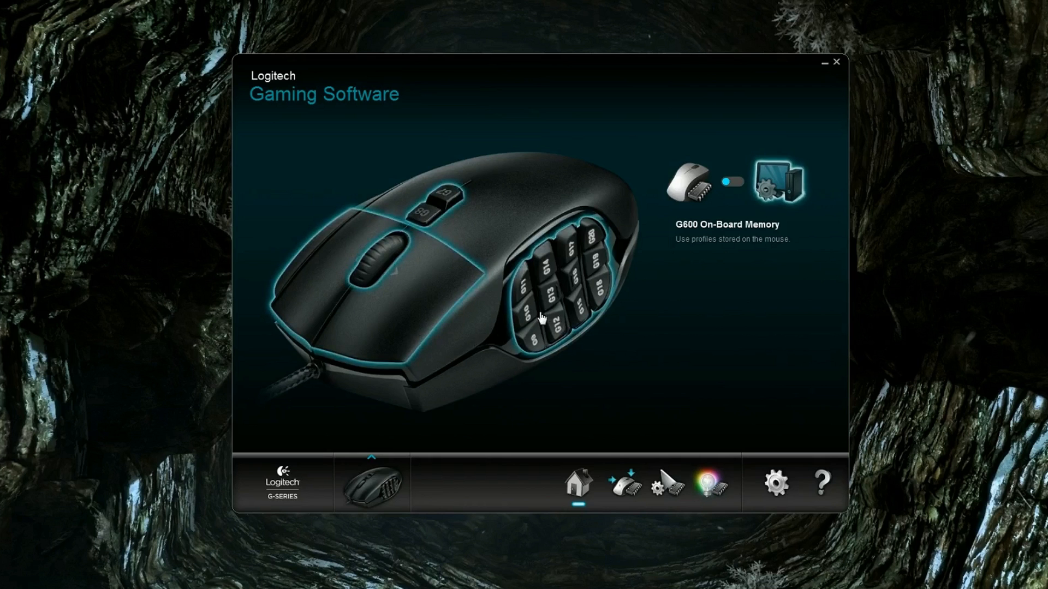
Show the G600's button assignments with its default profile
left_click(622, 483)
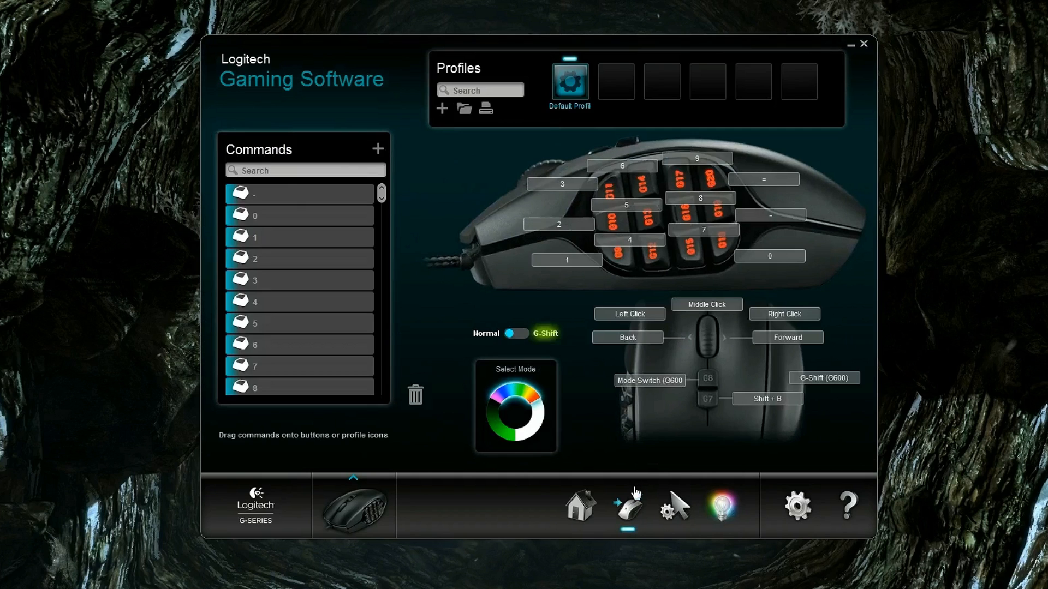
Toggle the G600 view to the G-Shift layer showing Ctrl+number side-button assignments
left_click(516, 334)
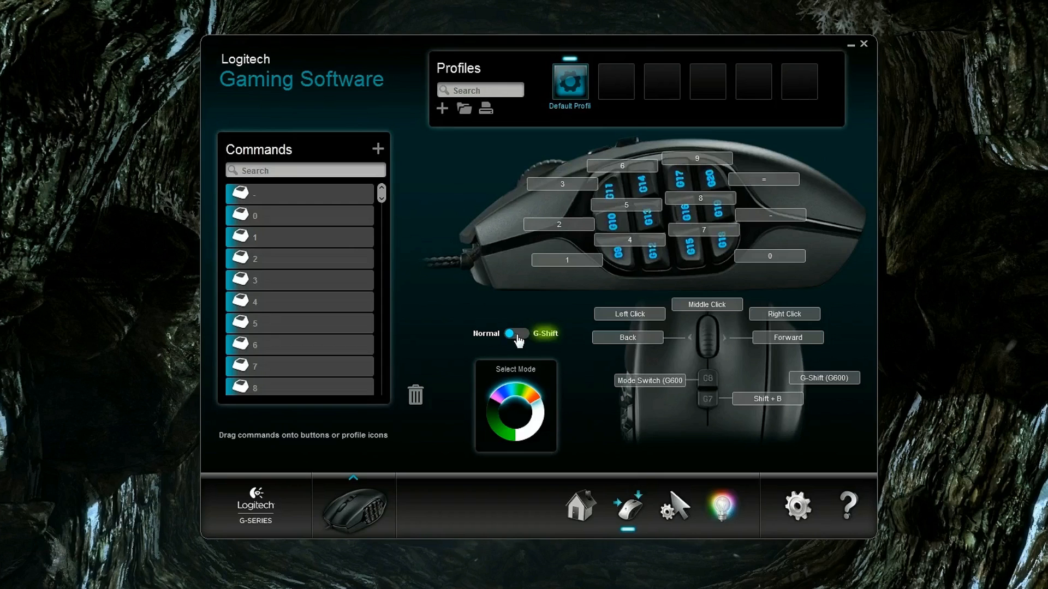
left_click(516, 334)
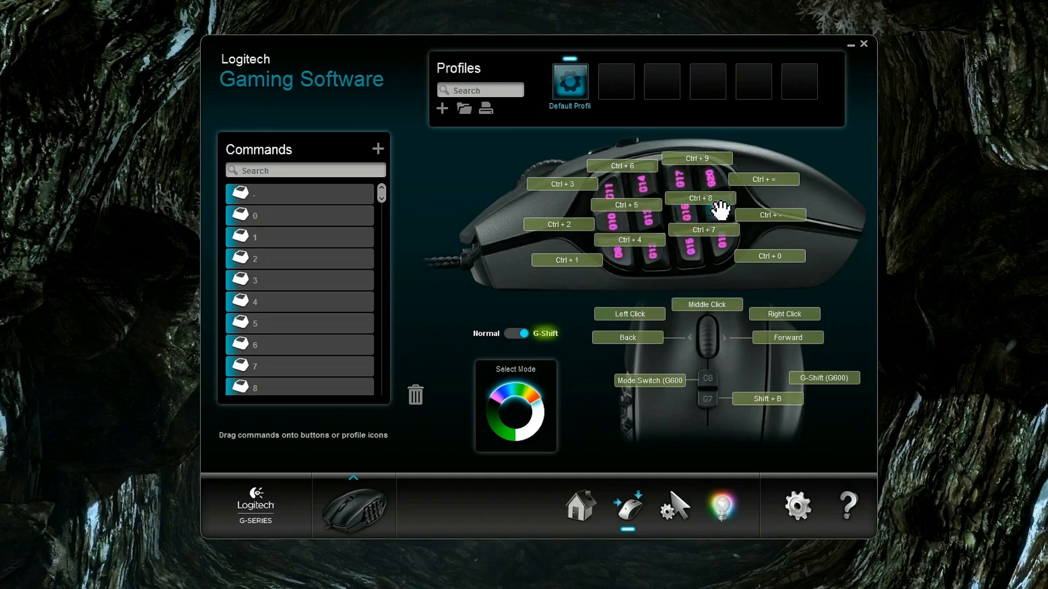
mouse_move(605, 195)
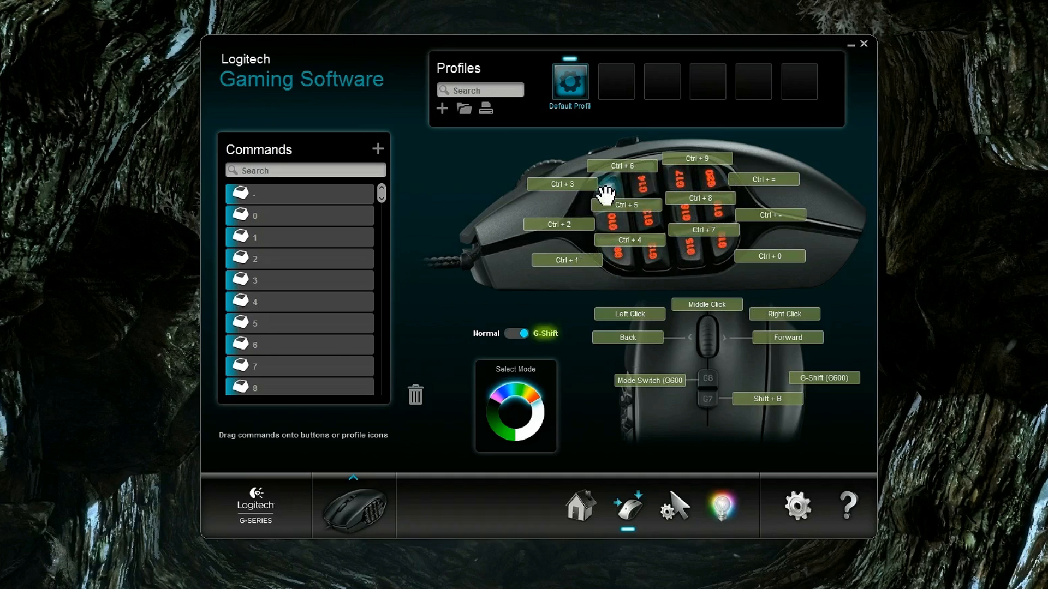
Set the G600 backlight mix to red 95, green 106, blue 148 and return to its home view
left_click(720, 506)
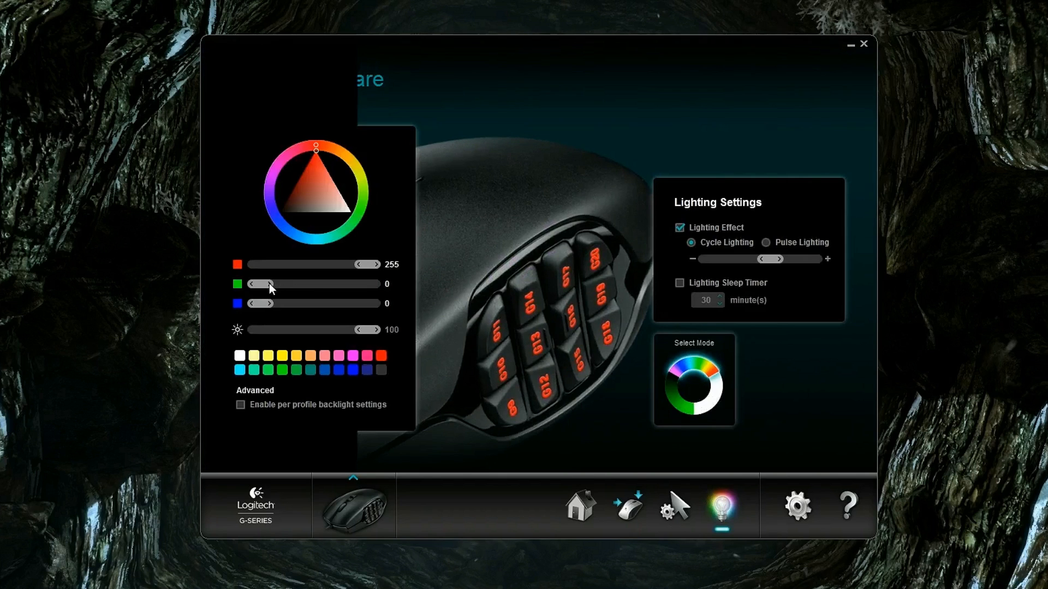
mouse_move(306, 350)
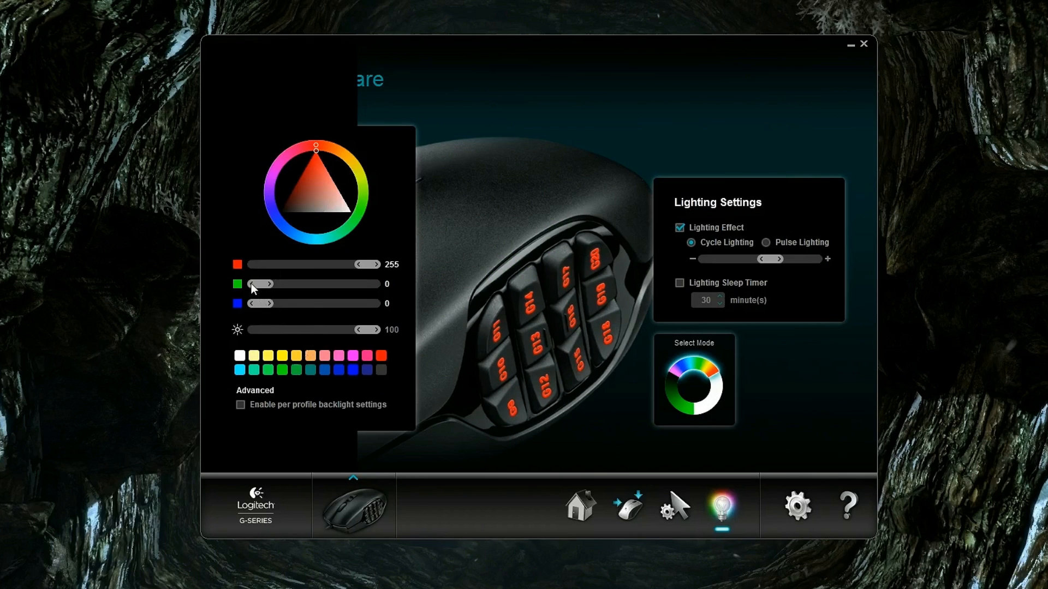
left_click_drag(262, 284, 299, 284)
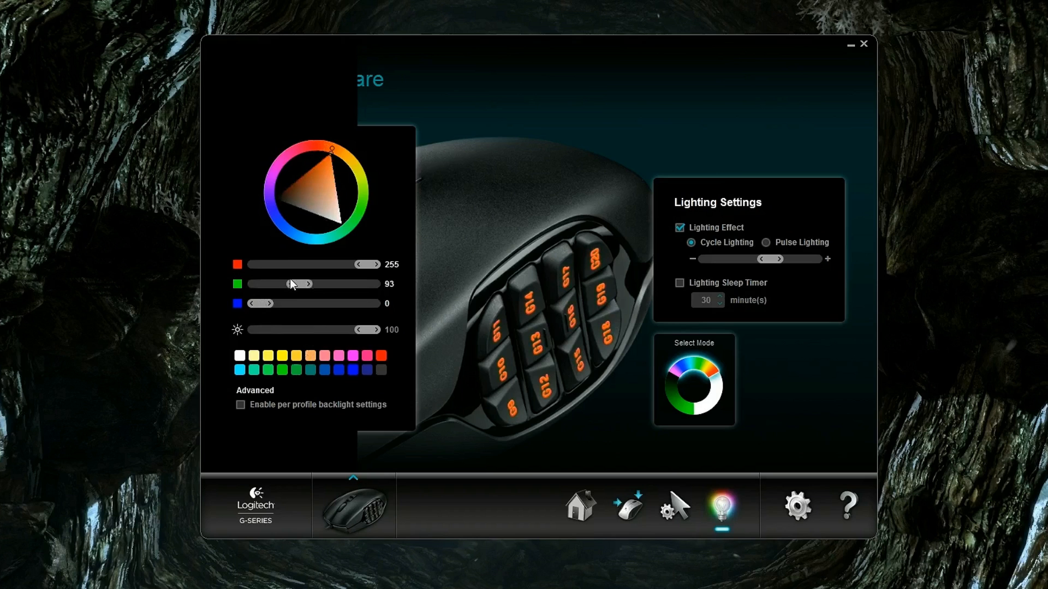
left_click_drag(290, 283, 307, 284)
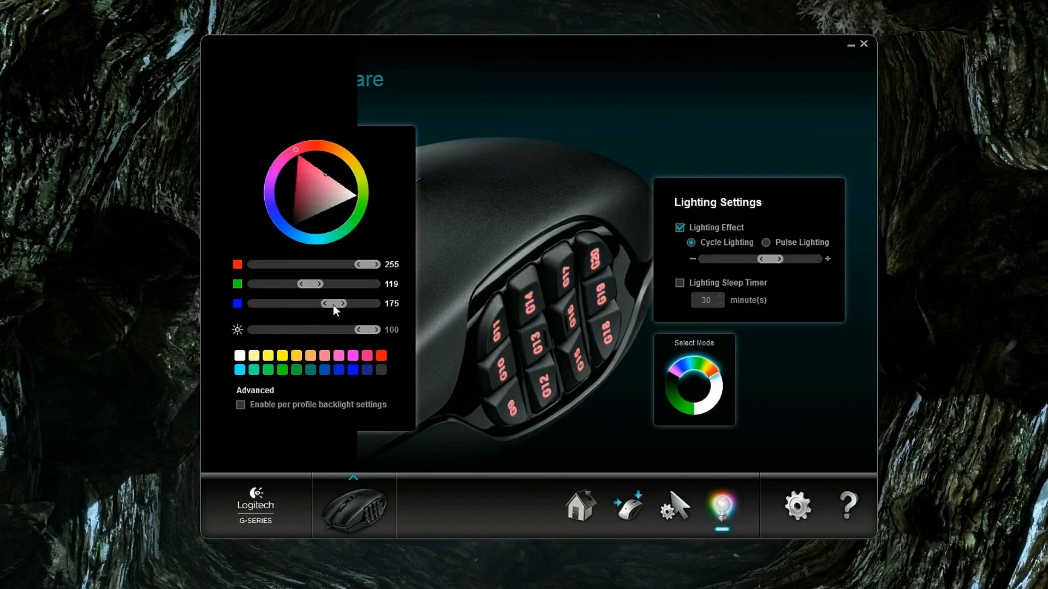
left_click_drag(334, 302, 353, 303)
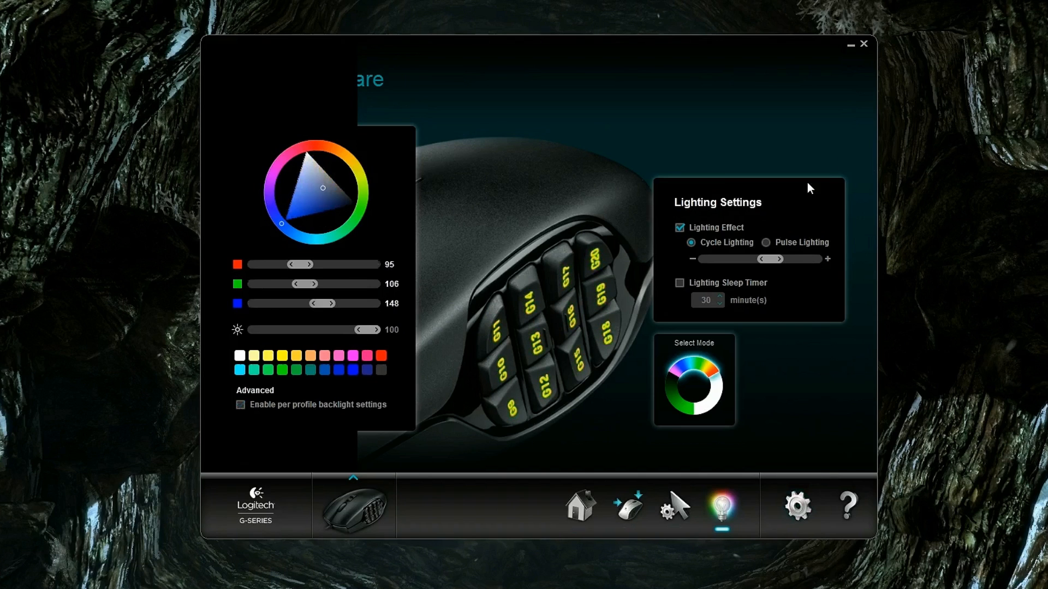
left_click(580, 505)
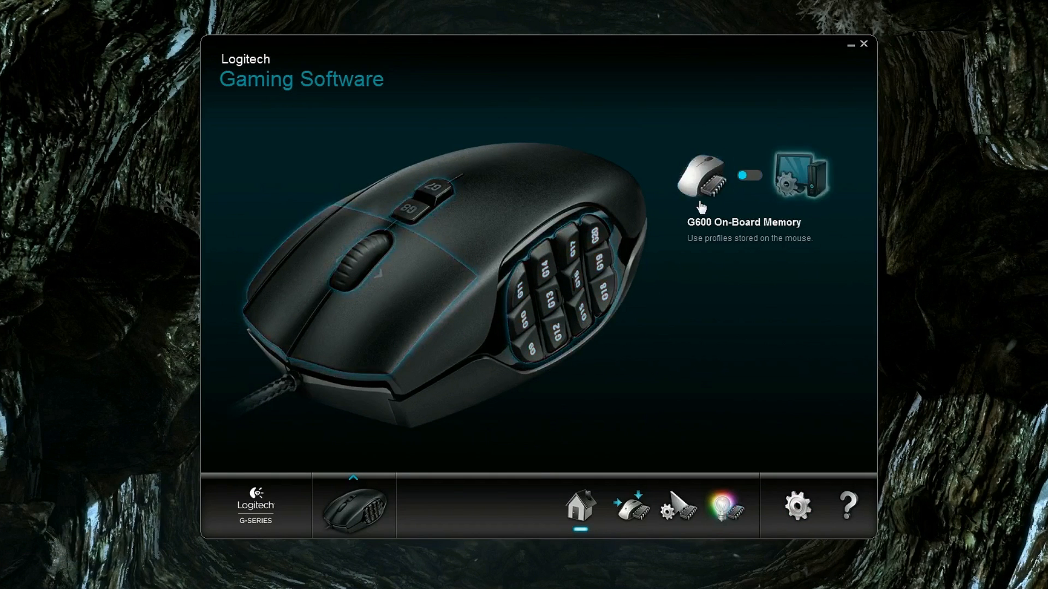
mouse_move(767, 299)
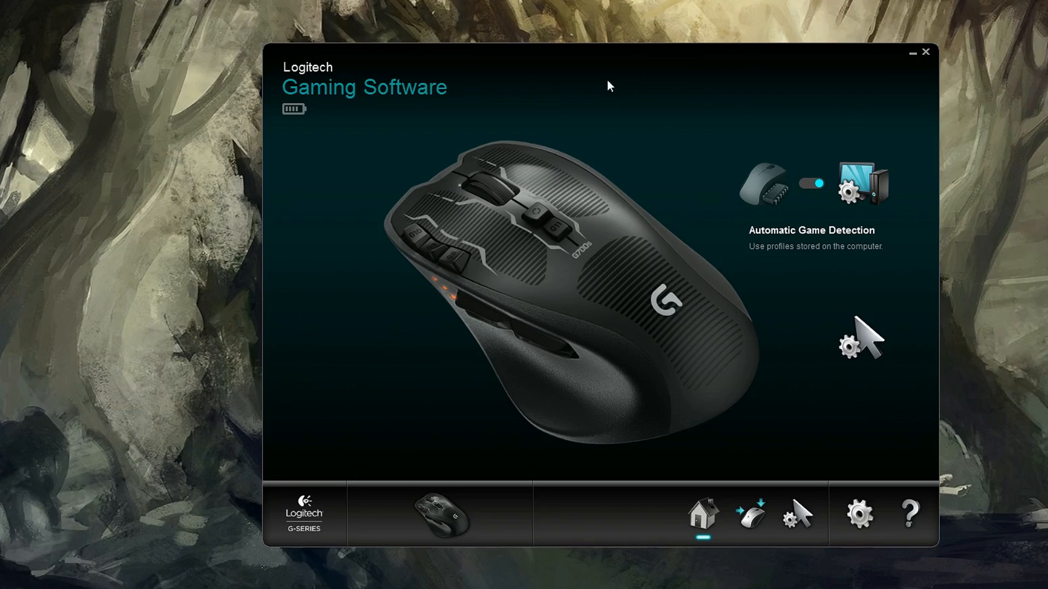
mouse_move(567, 112)
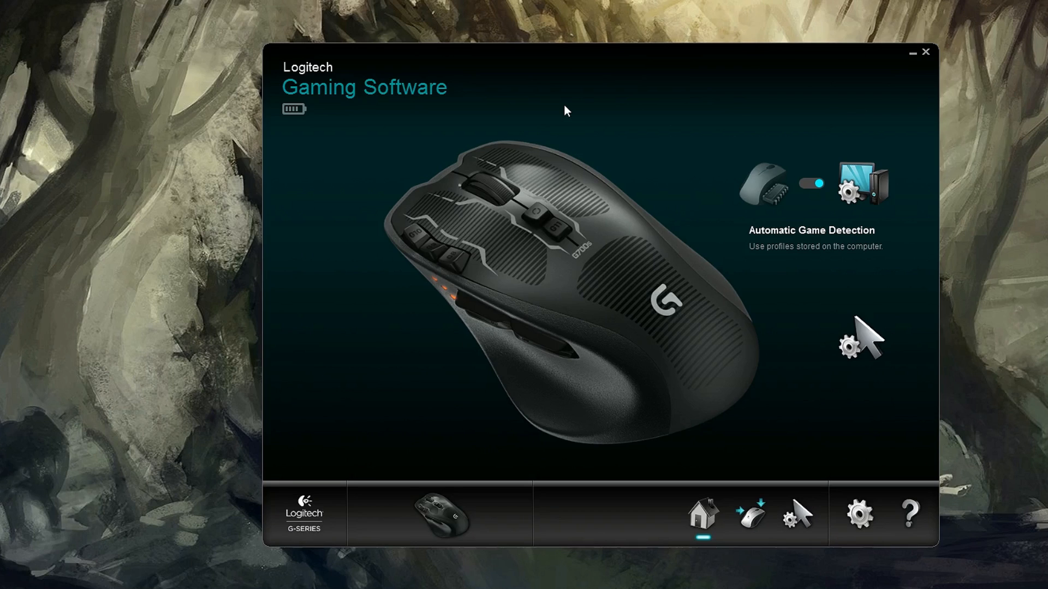